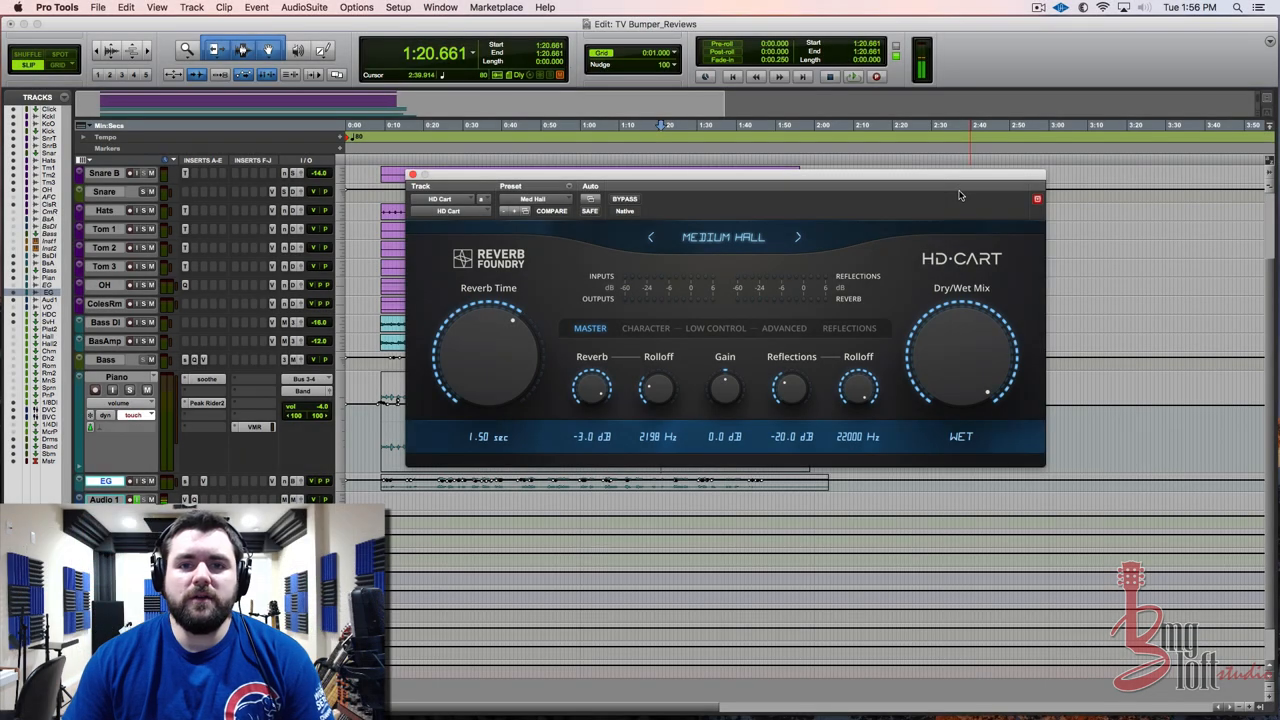
pyautogui.moveTo(784, 180)
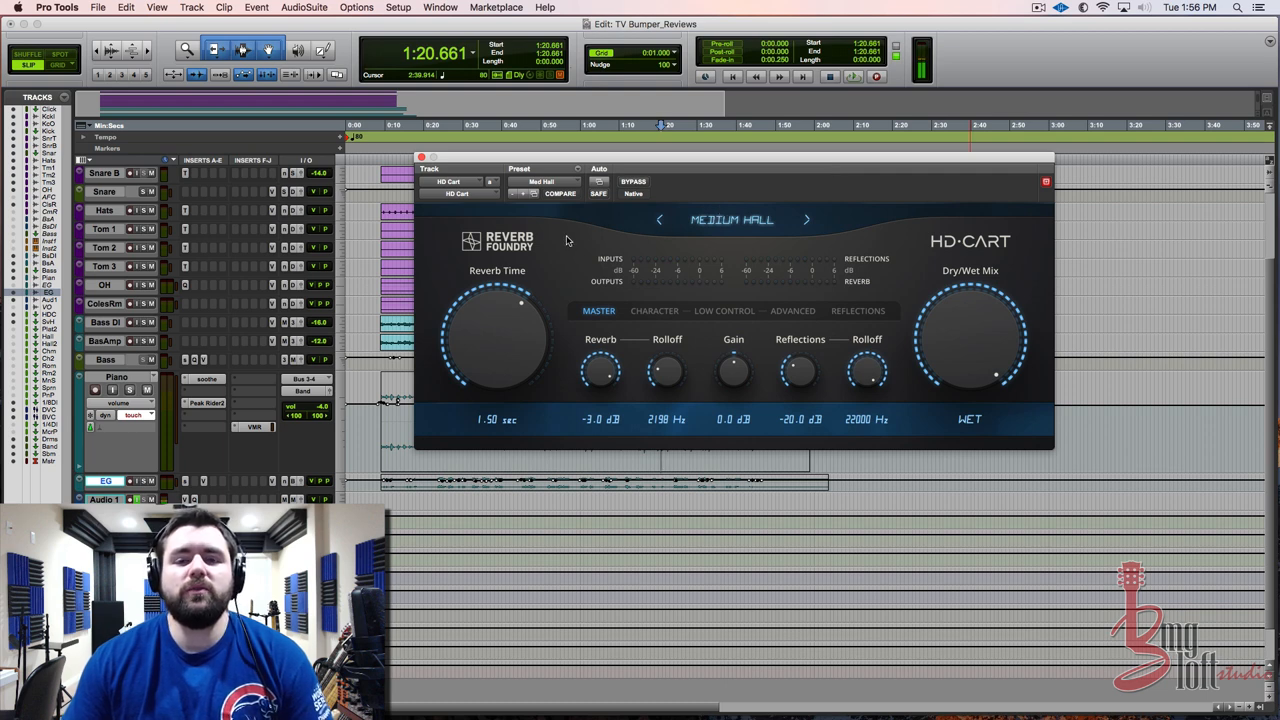
pyautogui.moveTo(556, 244)
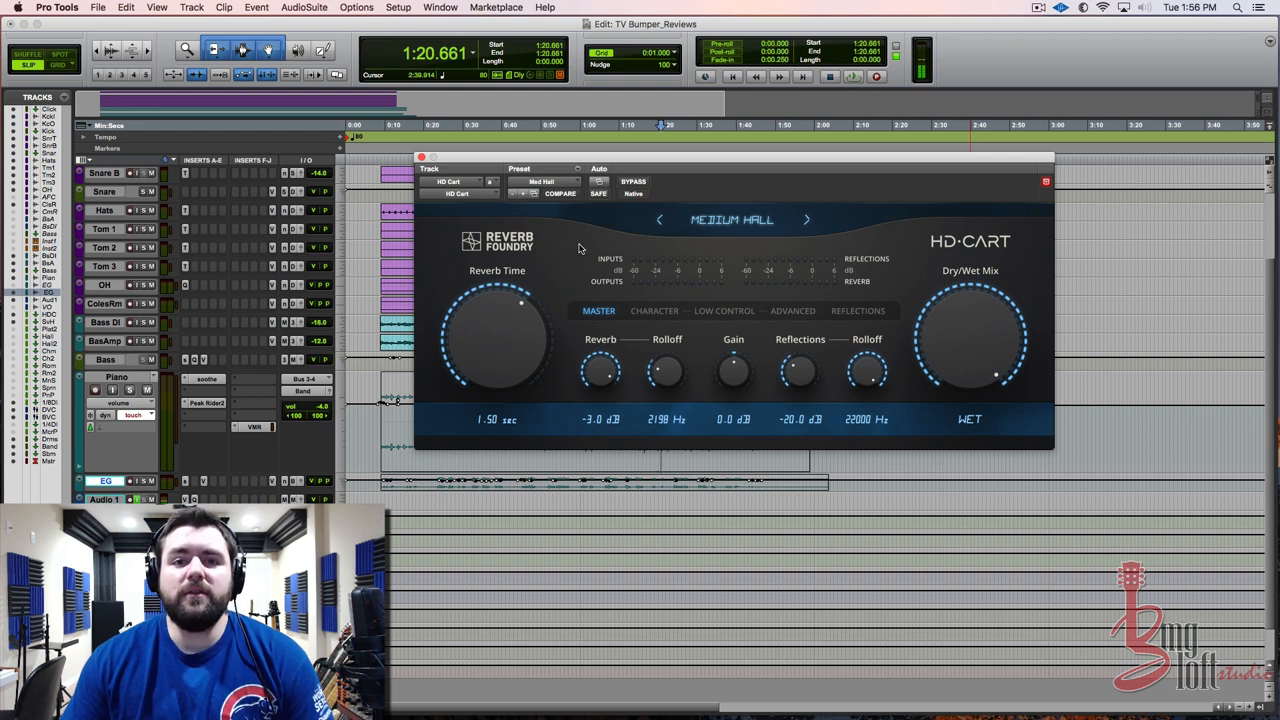
pyautogui.moveTo(566, 256)
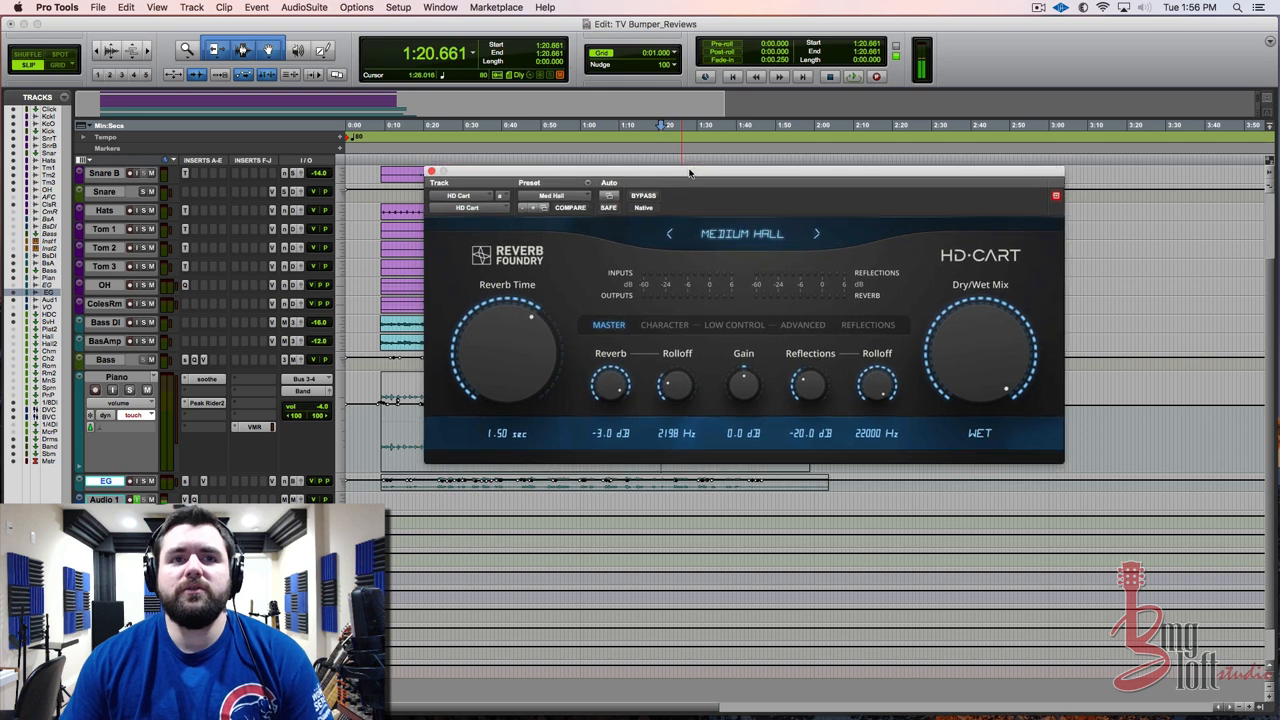
# Move the HD-Cart reverb window higher over the edit window
pyautogui.moveTo(690, 172); pyautogui.dragTo(718, 182)
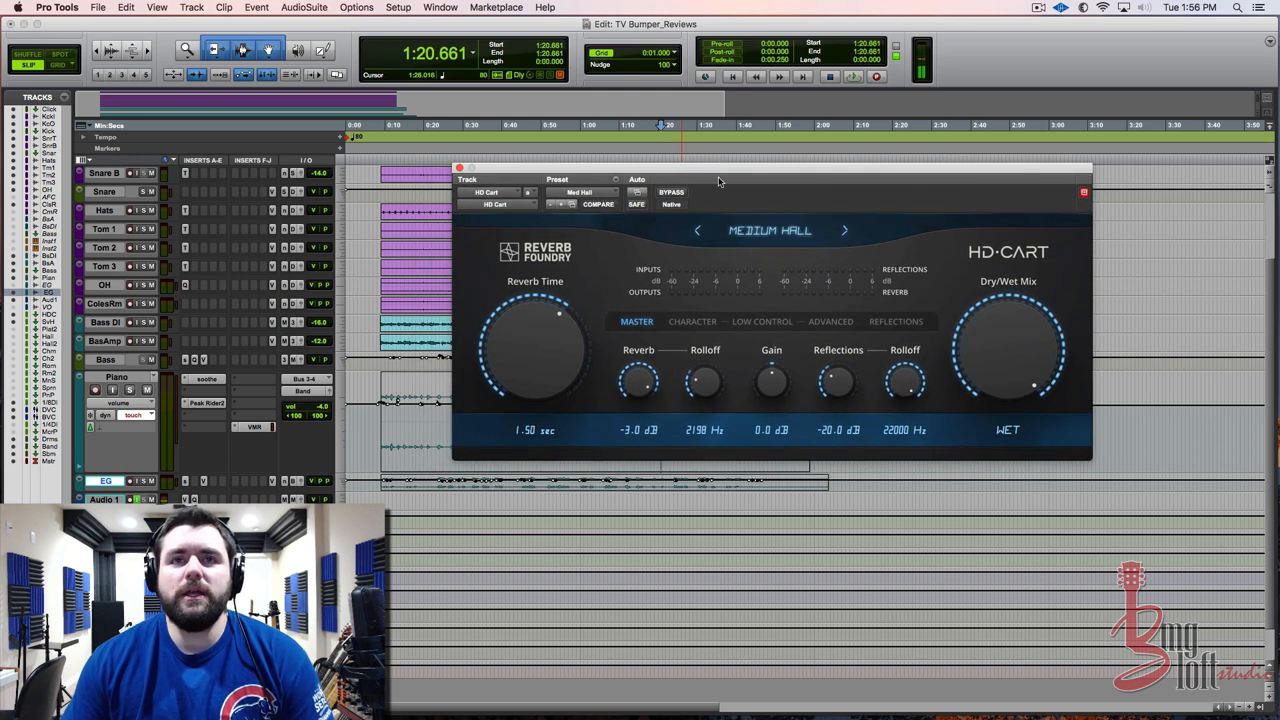
pyautogui.moveTo(804, 276)
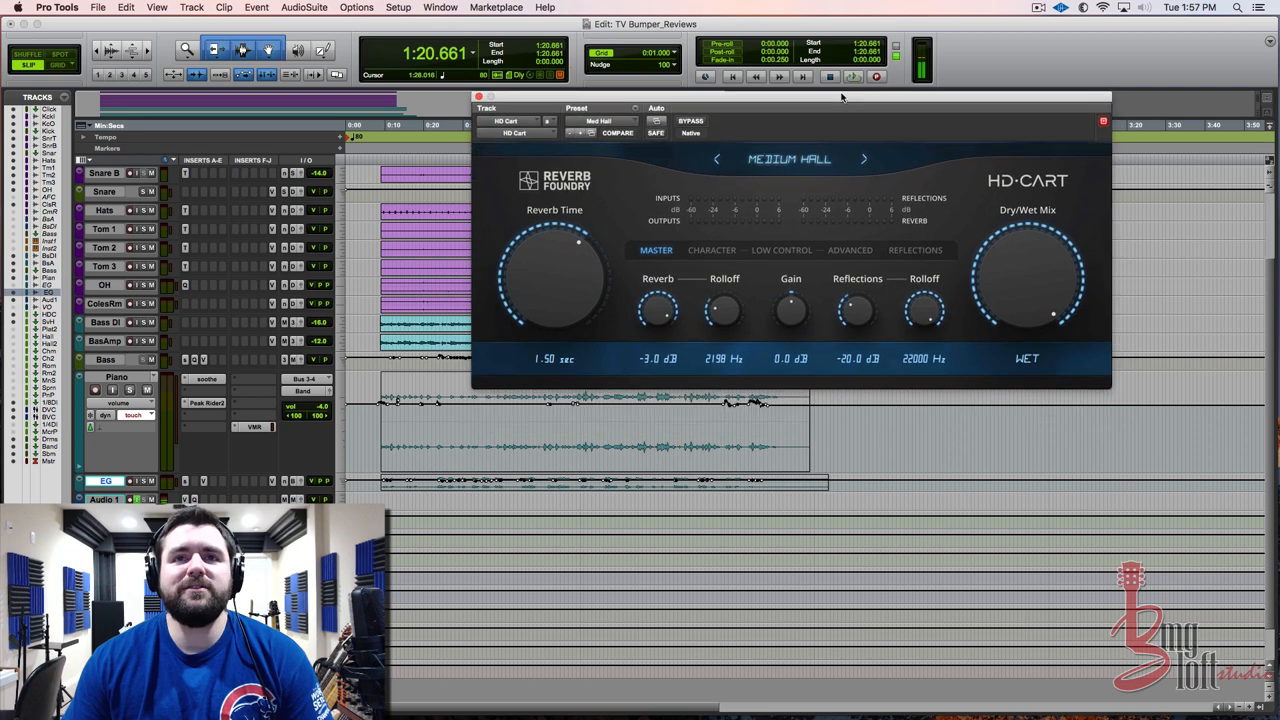
pyautogui.click(788, 160)
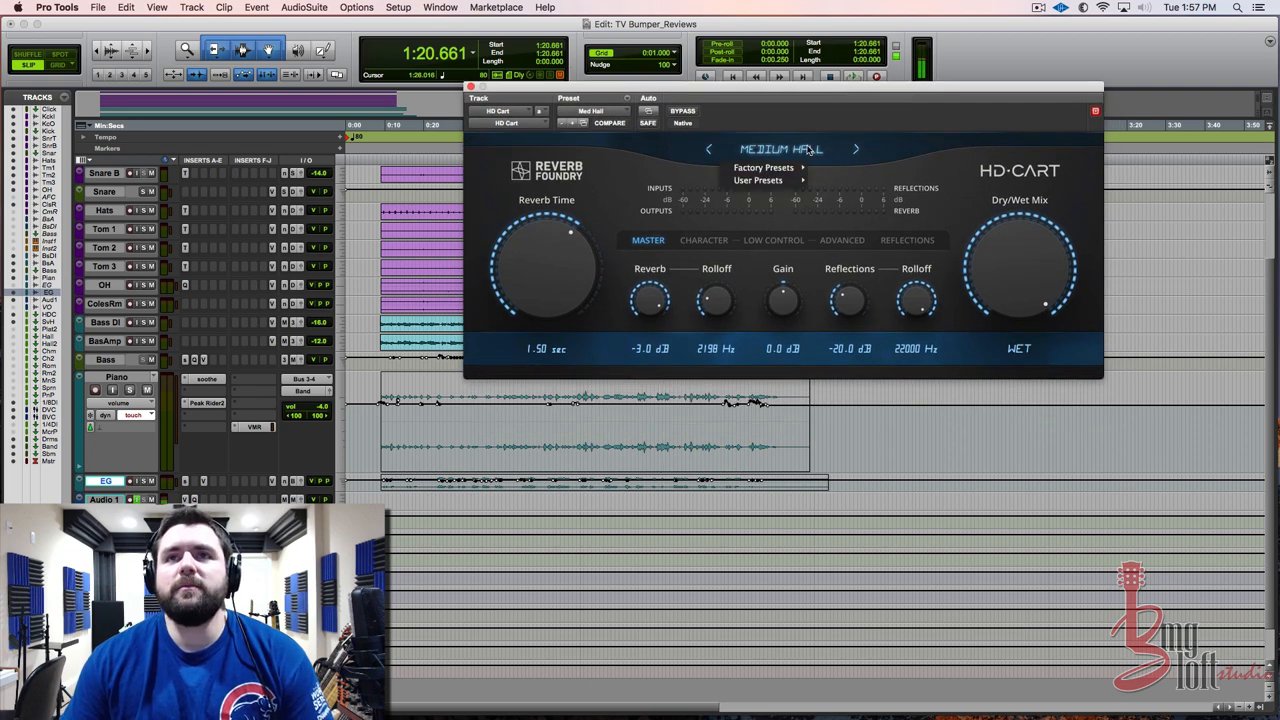
pyautogui.click(764, 168)
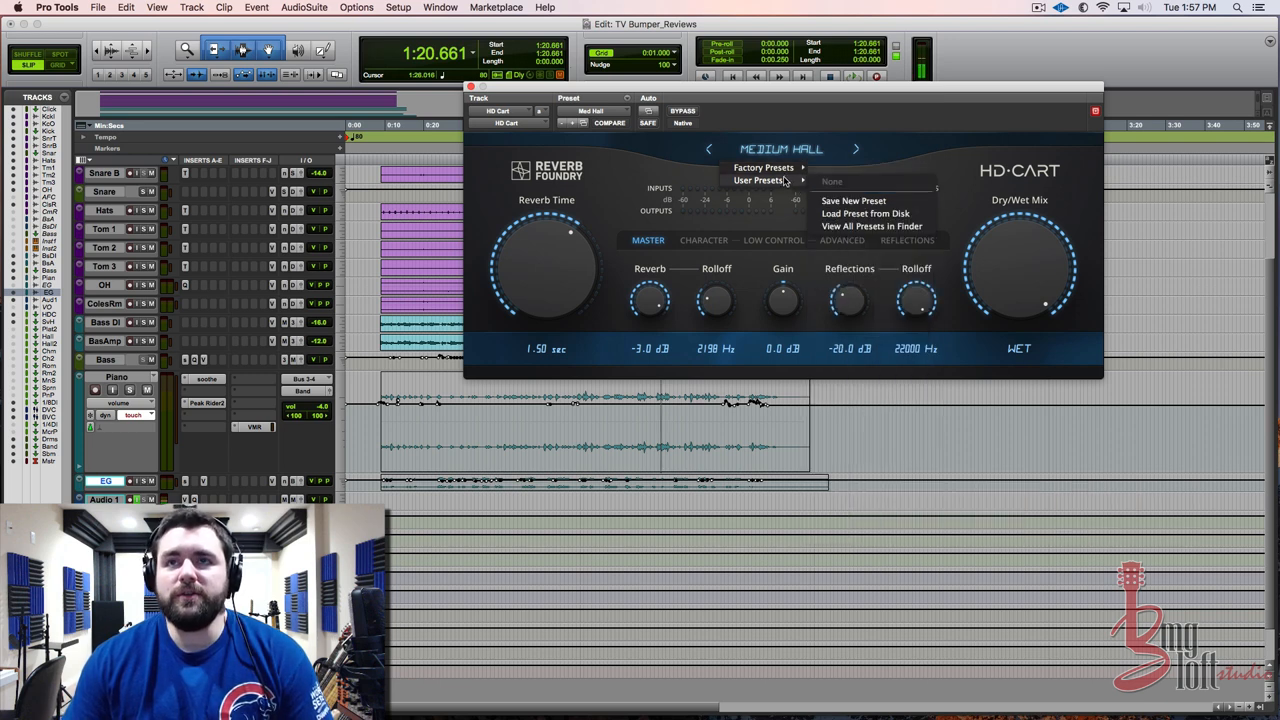
pyautogui.click(858, 104)
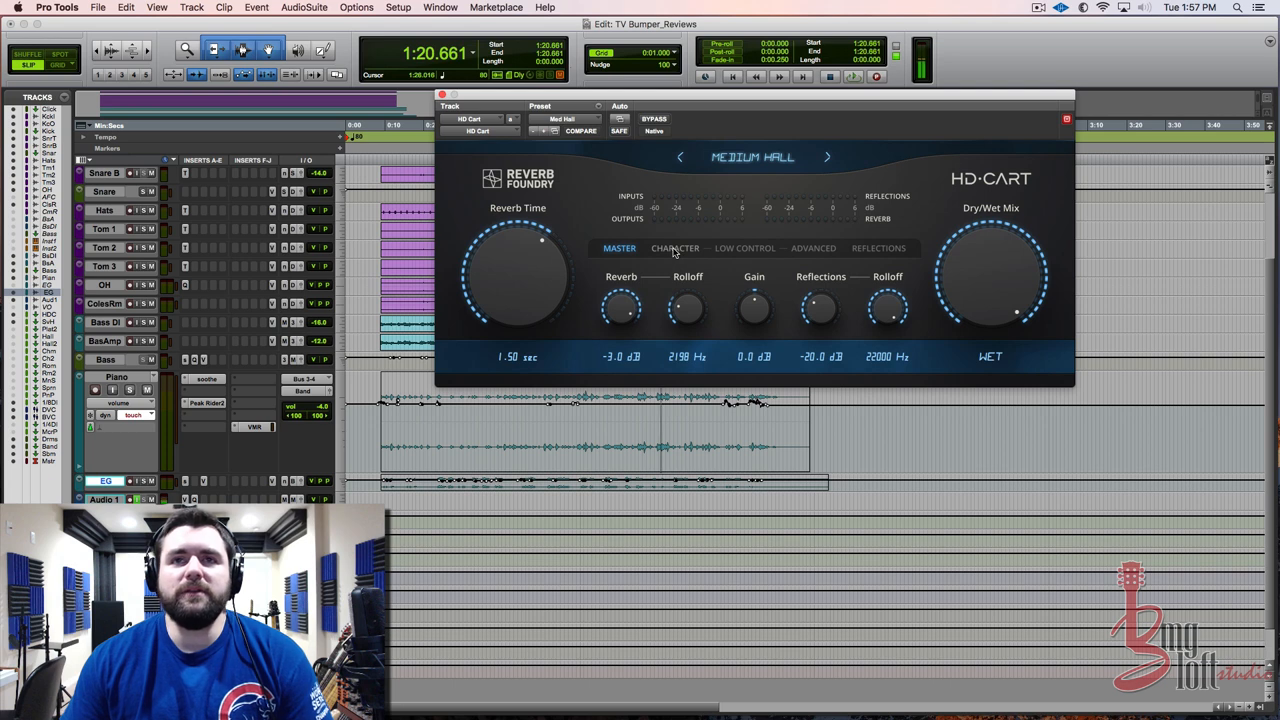
pyautogui.click(674, 248)
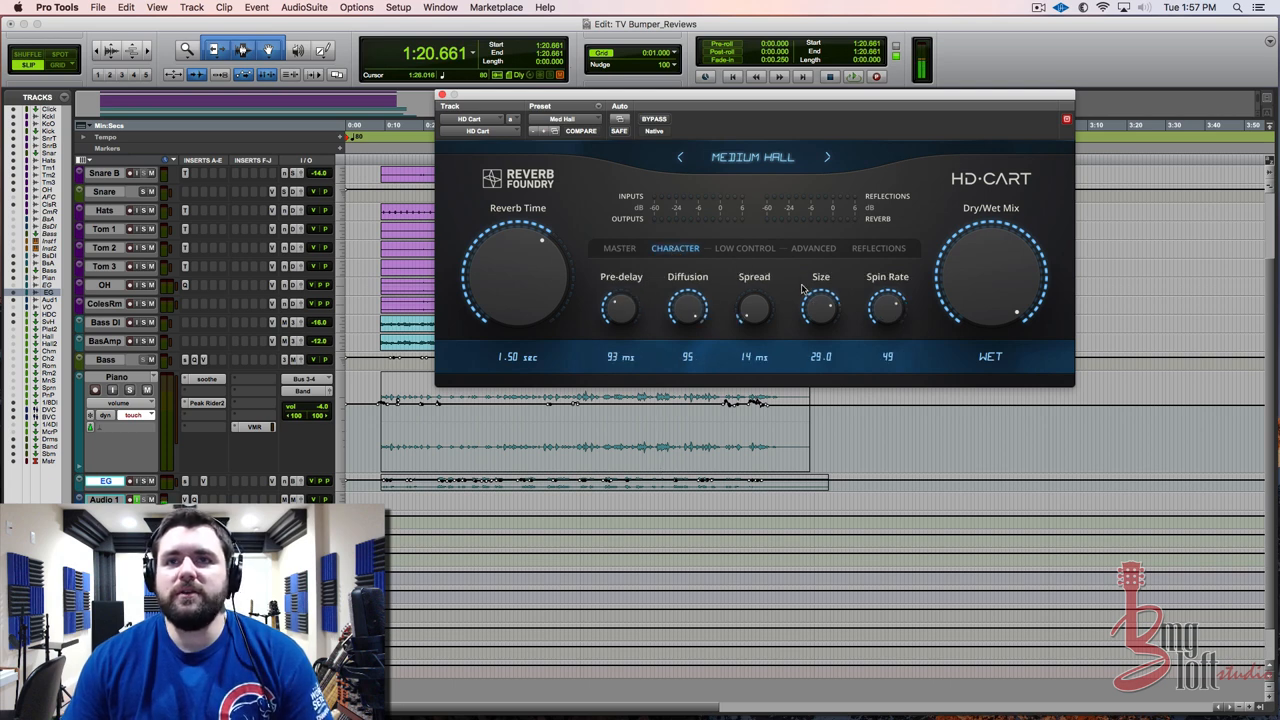
pyautogui.click(744, 248)
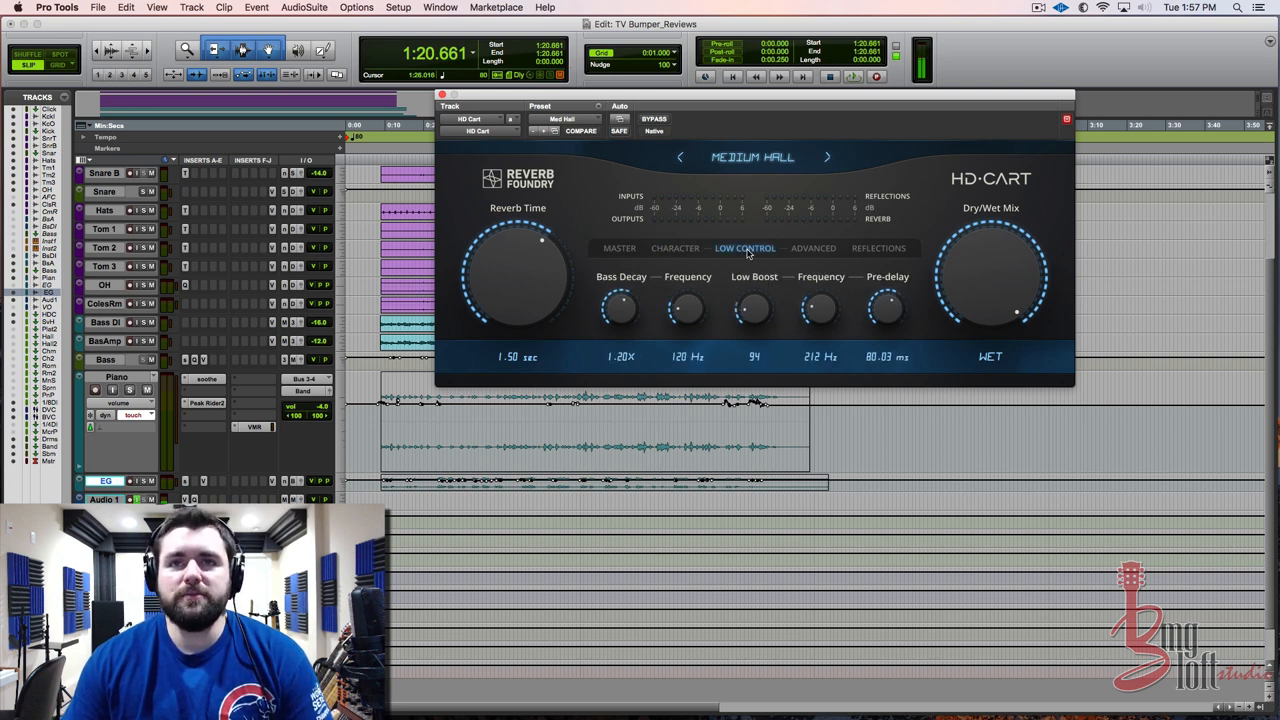
pyautogui.click(812, 248)
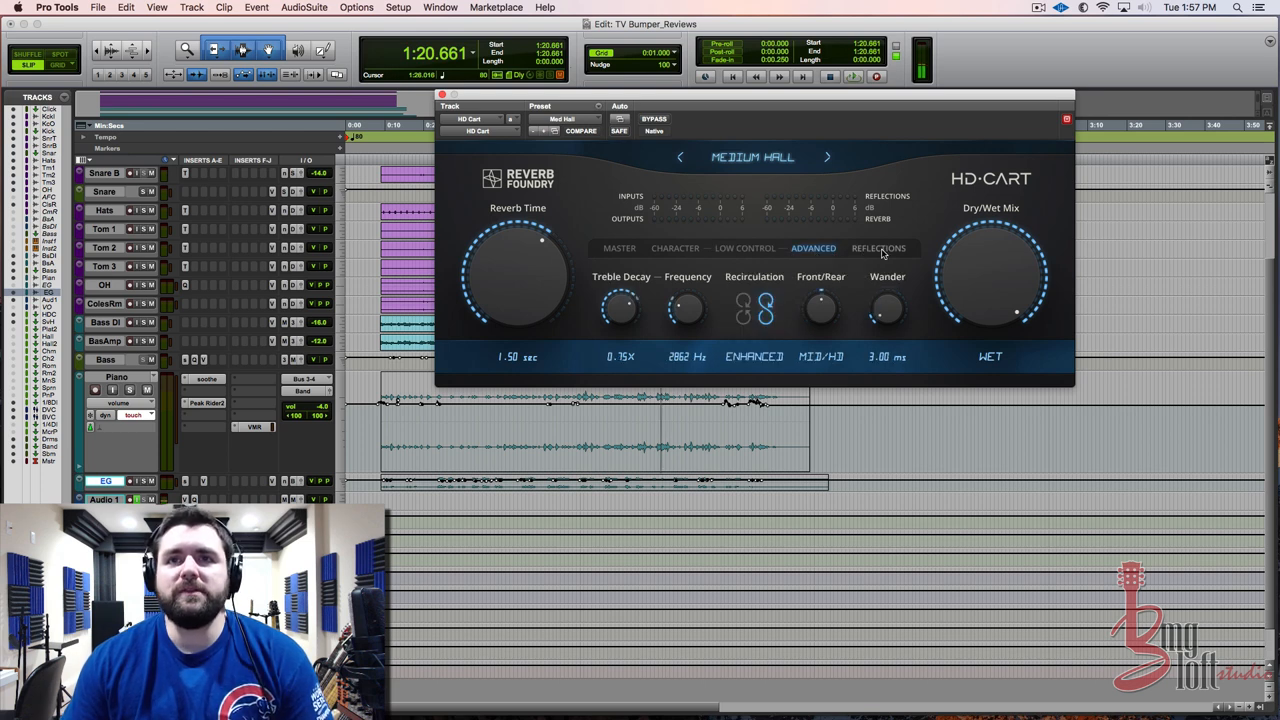
pyautogui.click(880, 248)
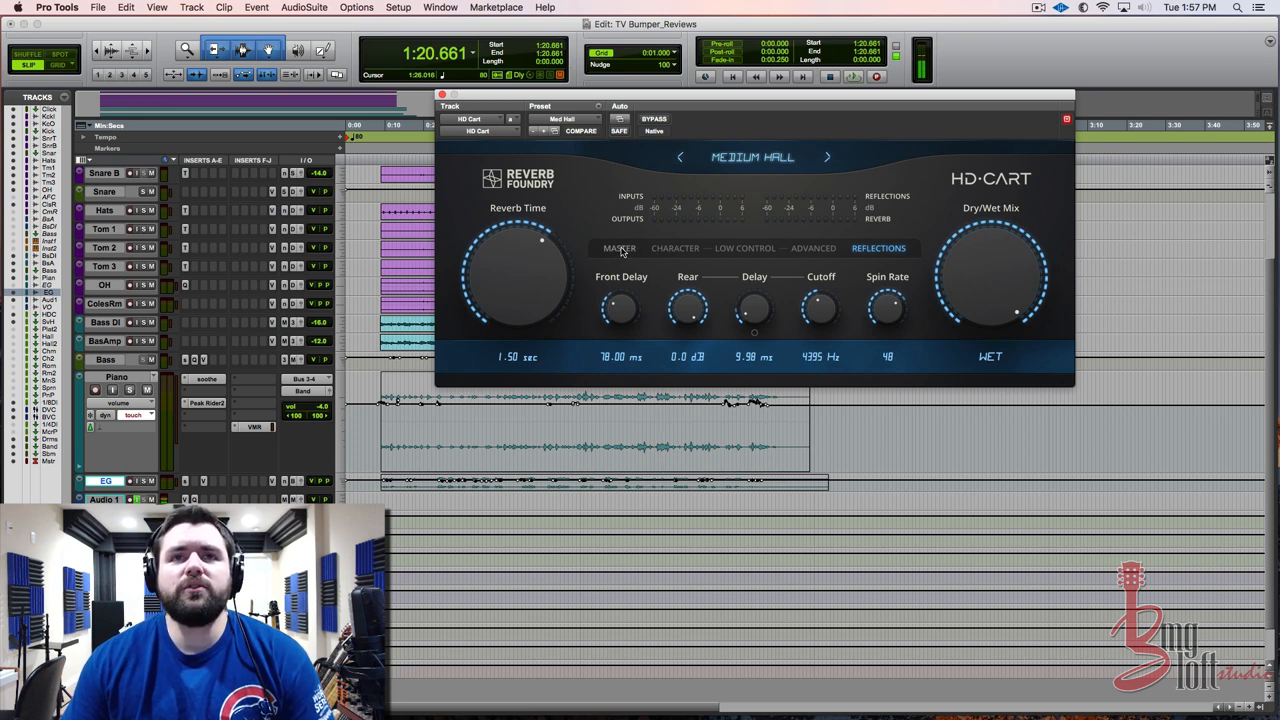
pyautogui.click(620, 248)
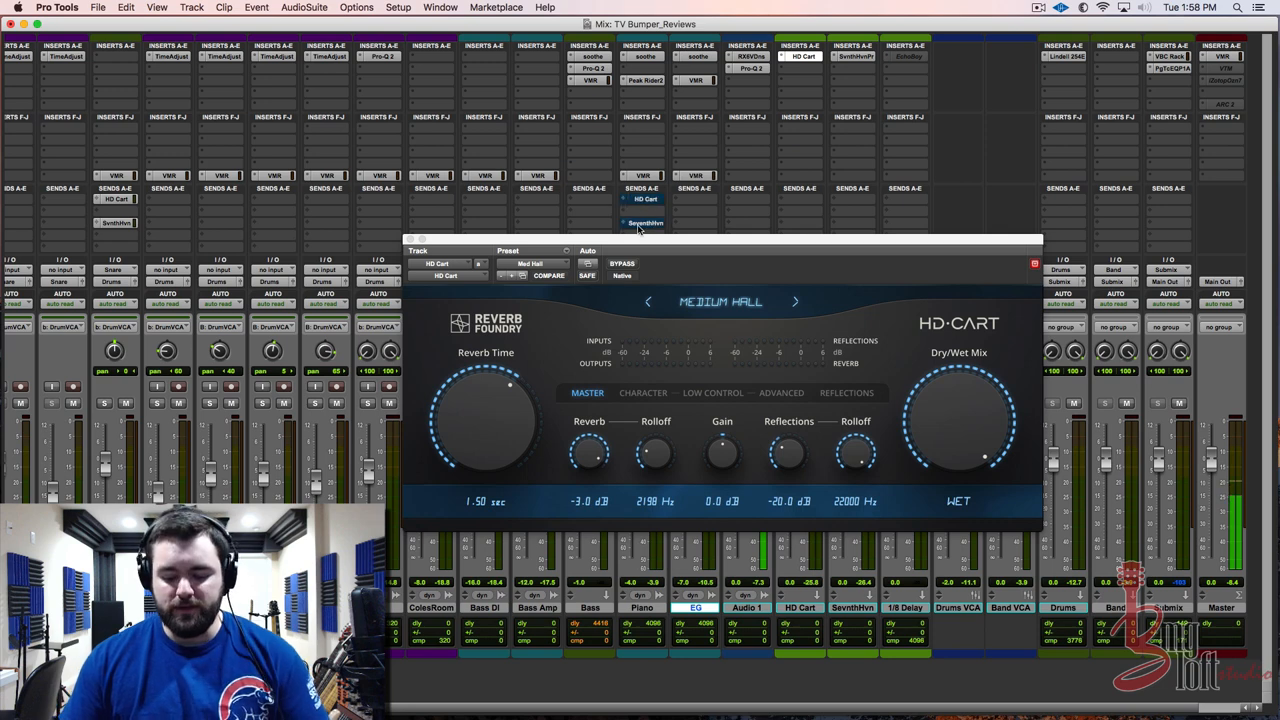
pyautogui.moveTo(618, 316)
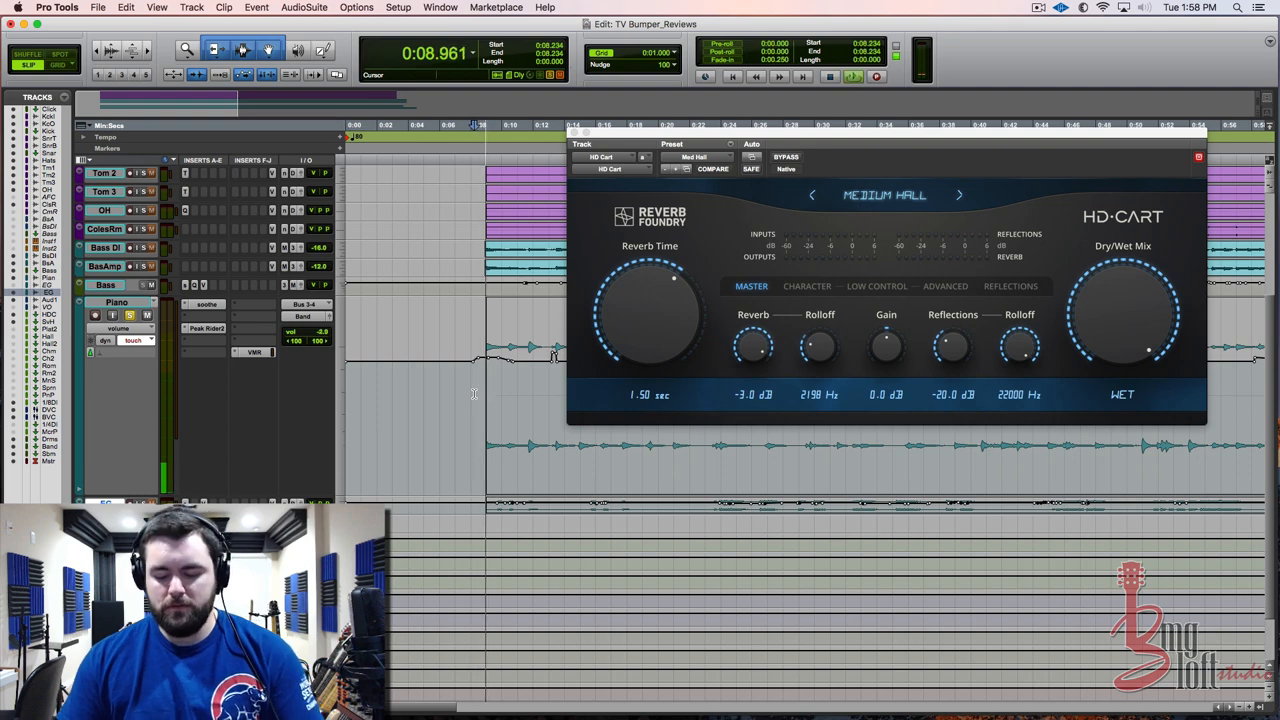
# Switch from the edit window to the mix window with Cmd+=
pyautogui.press('cmd+=')
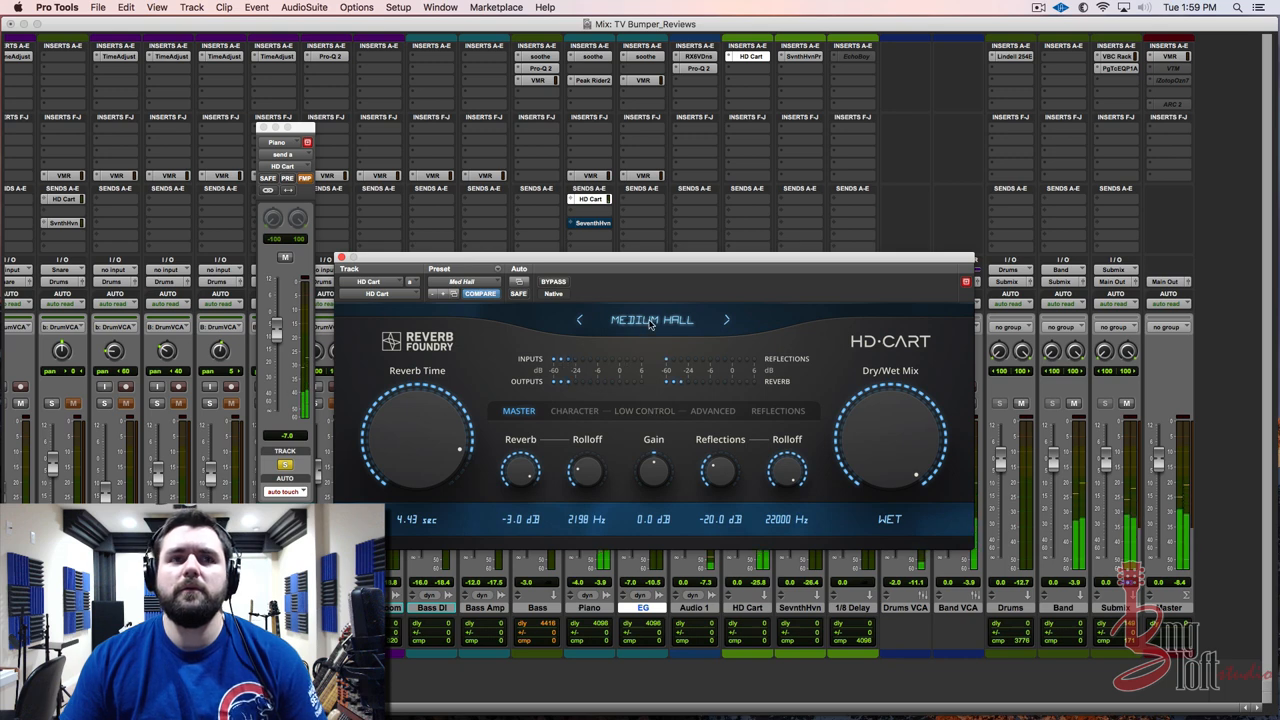
# Load the Opera factory preset and bring its reverb time down to about 0.59 seconds
pyautogui.click(650, 320)
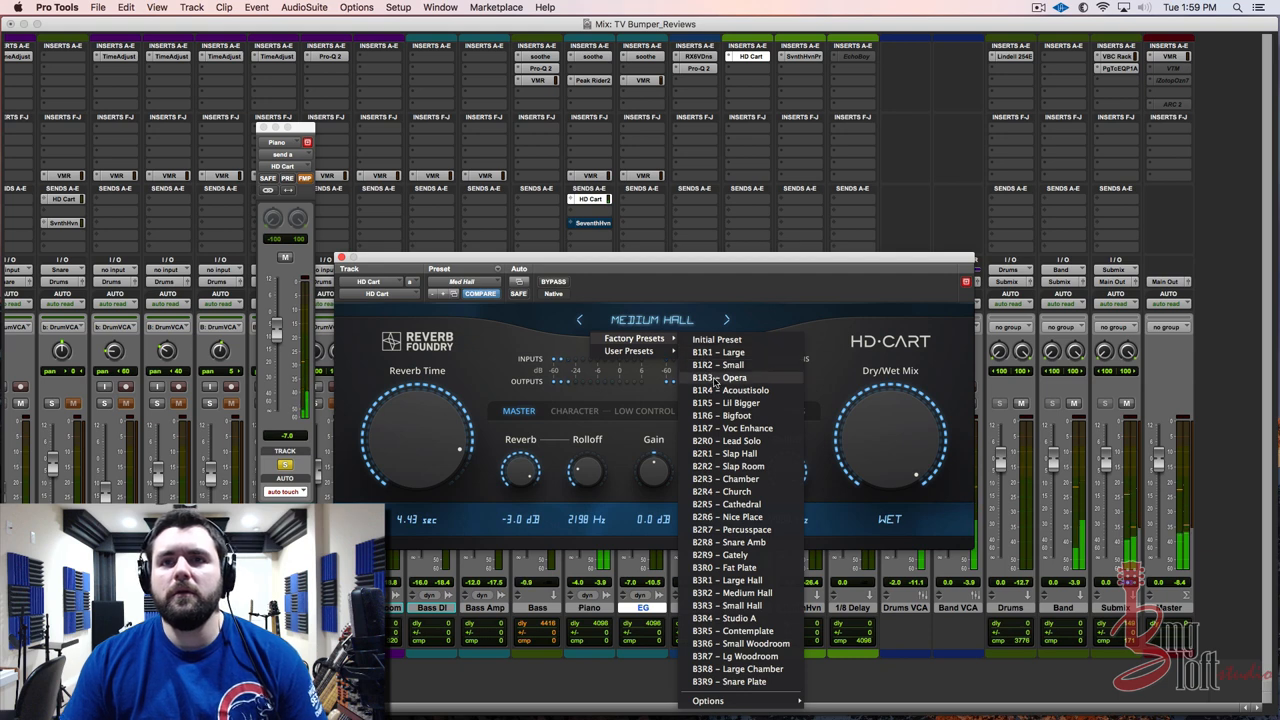
pyautogui.click(728, 376)
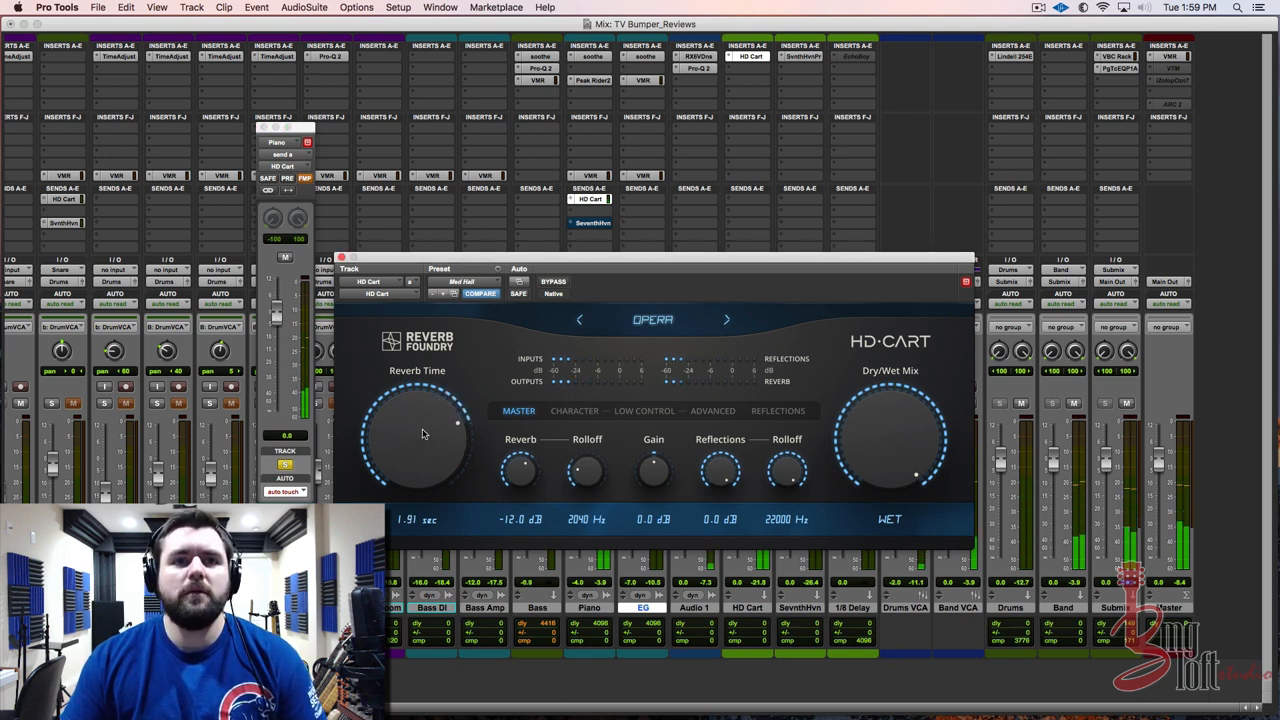
pyautogui.moveTo(420, 434); pyautogui.dragTo(428, 390)
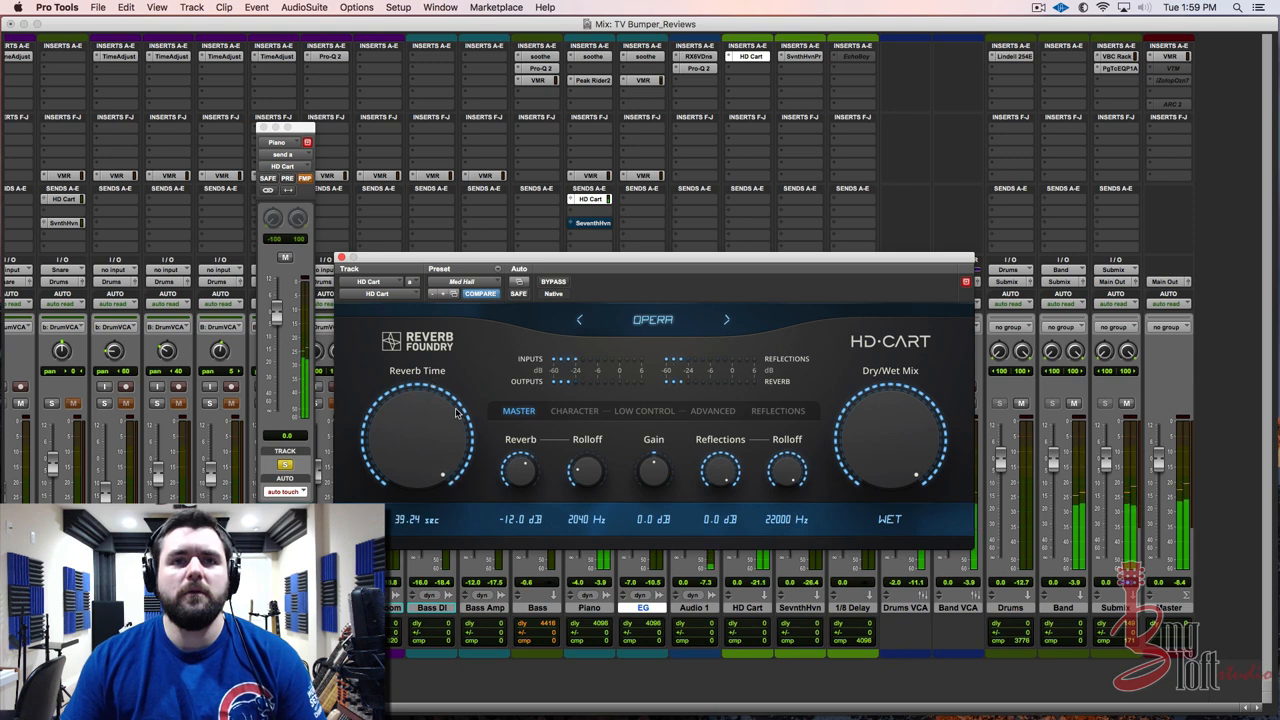
pyautogui.moveTo(456, 414); pyautogui.dragTo(440, 450)
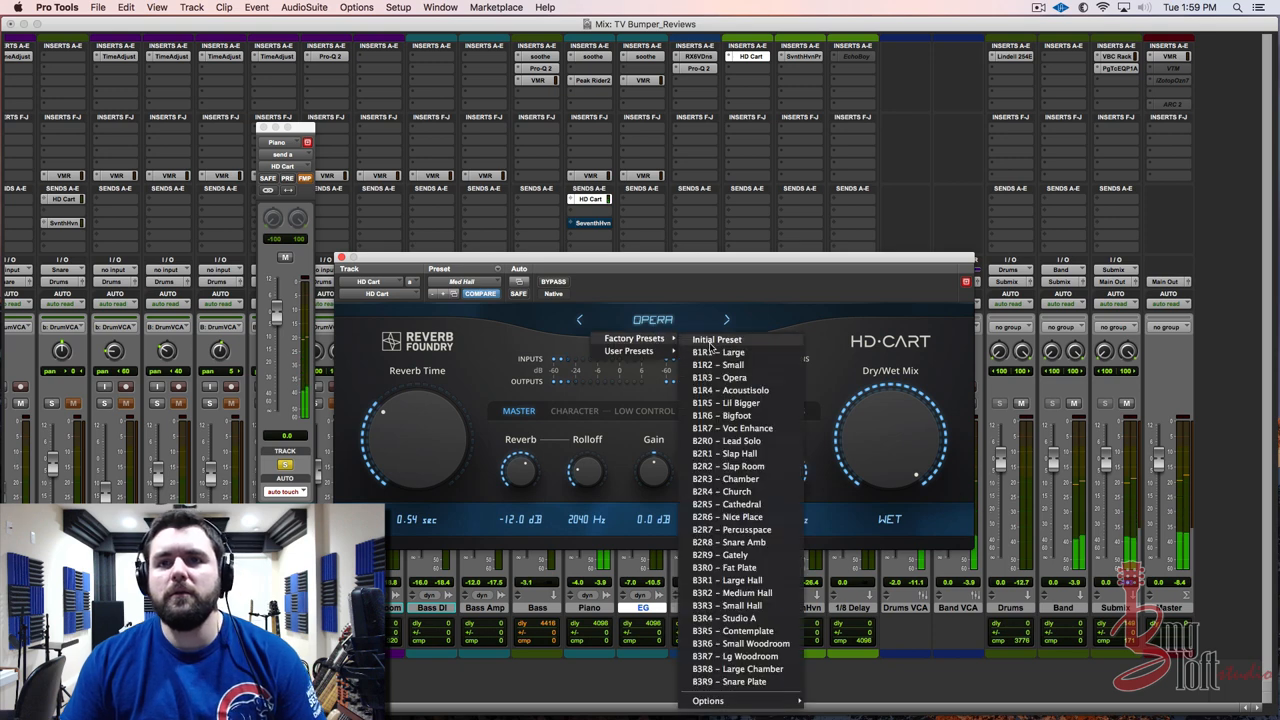
# Load the Church preset and raise its pre-delay to 84 ms on the Character page
pyautogui.click(720, 492)
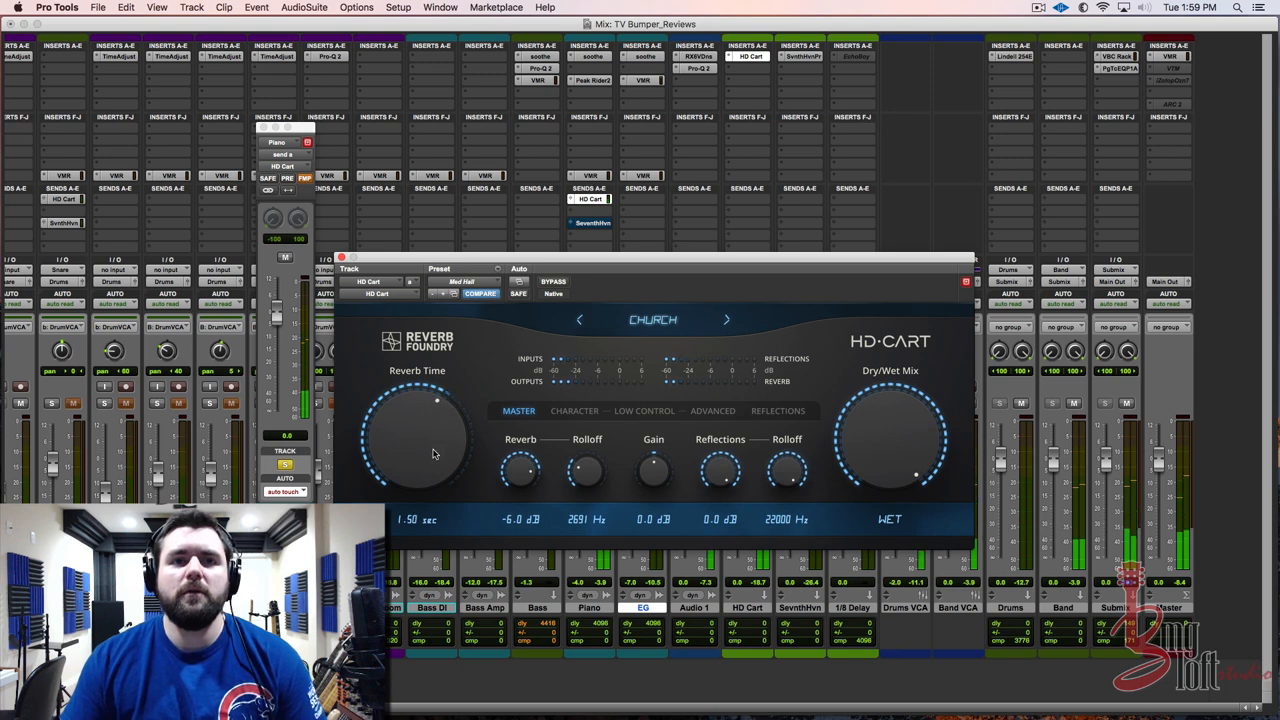
pyautogui.click(572, 412)
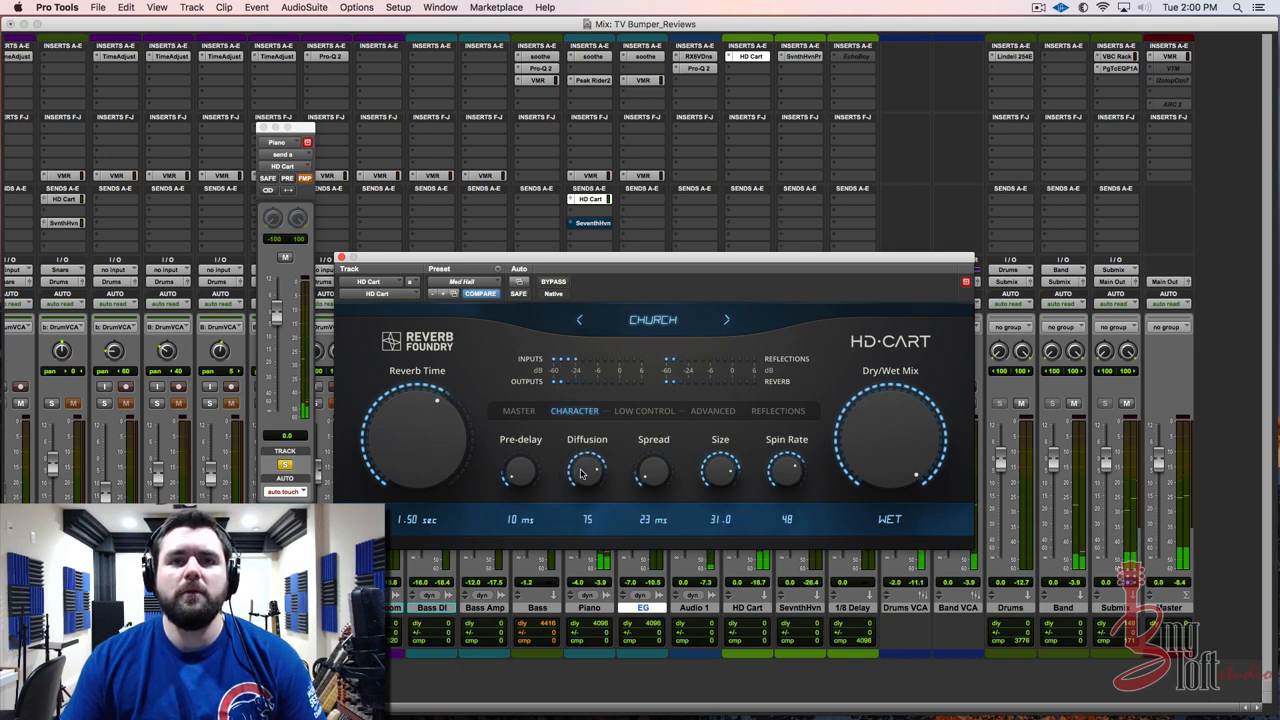
pyautogui.moveTo(520, 470); pyautogui.dragTo(520, 456)
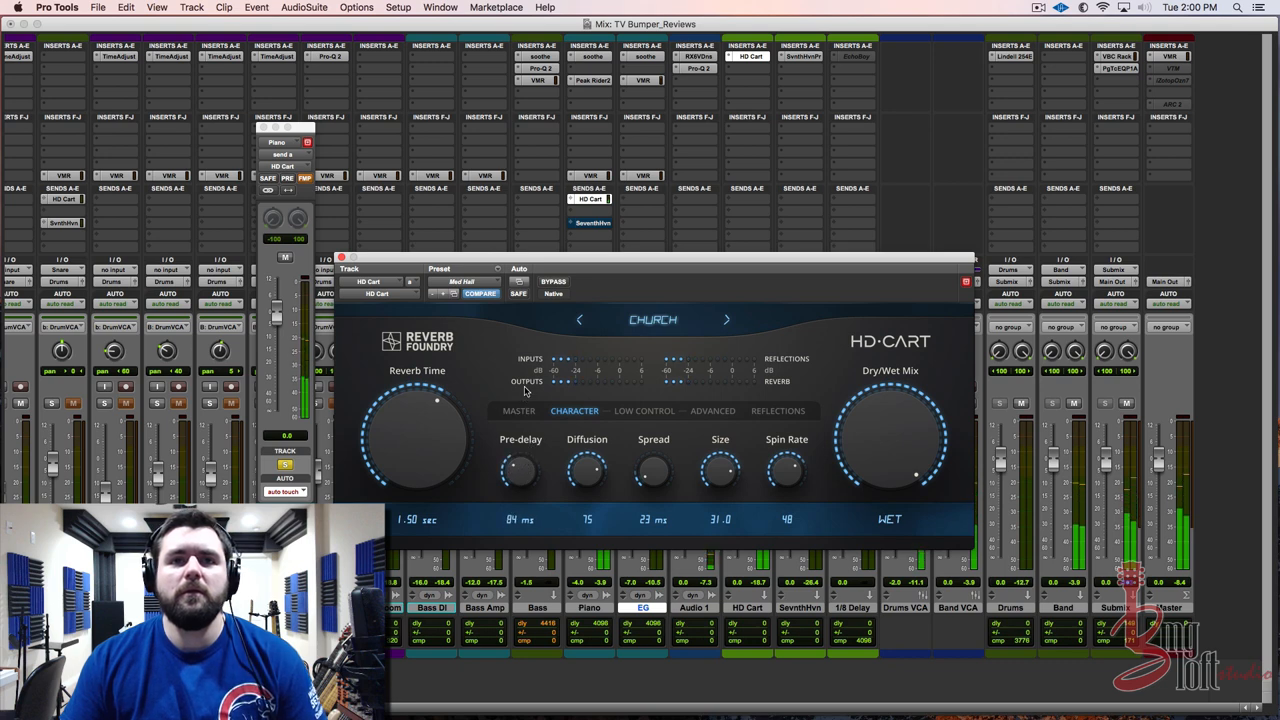
pyautogui.click(652, 320)
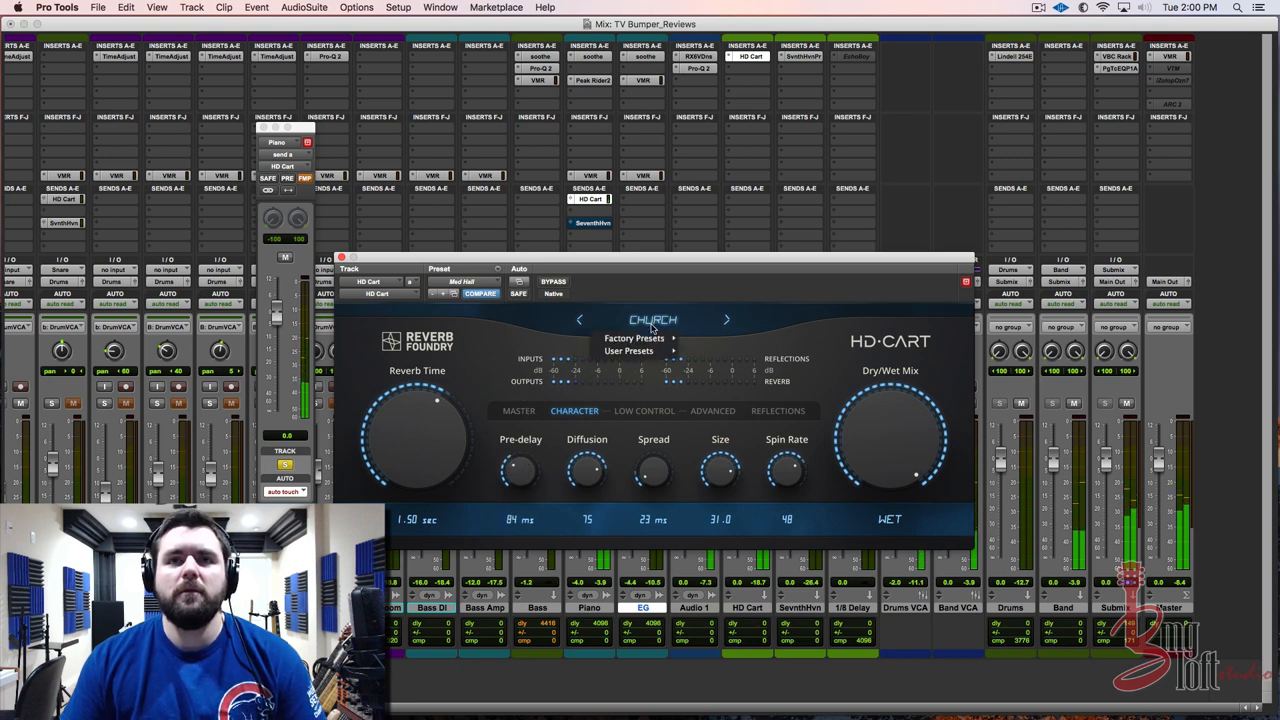
# Audition the Large Hall and Lg Woodroom factory presets
pyautogui.click(644, 338)
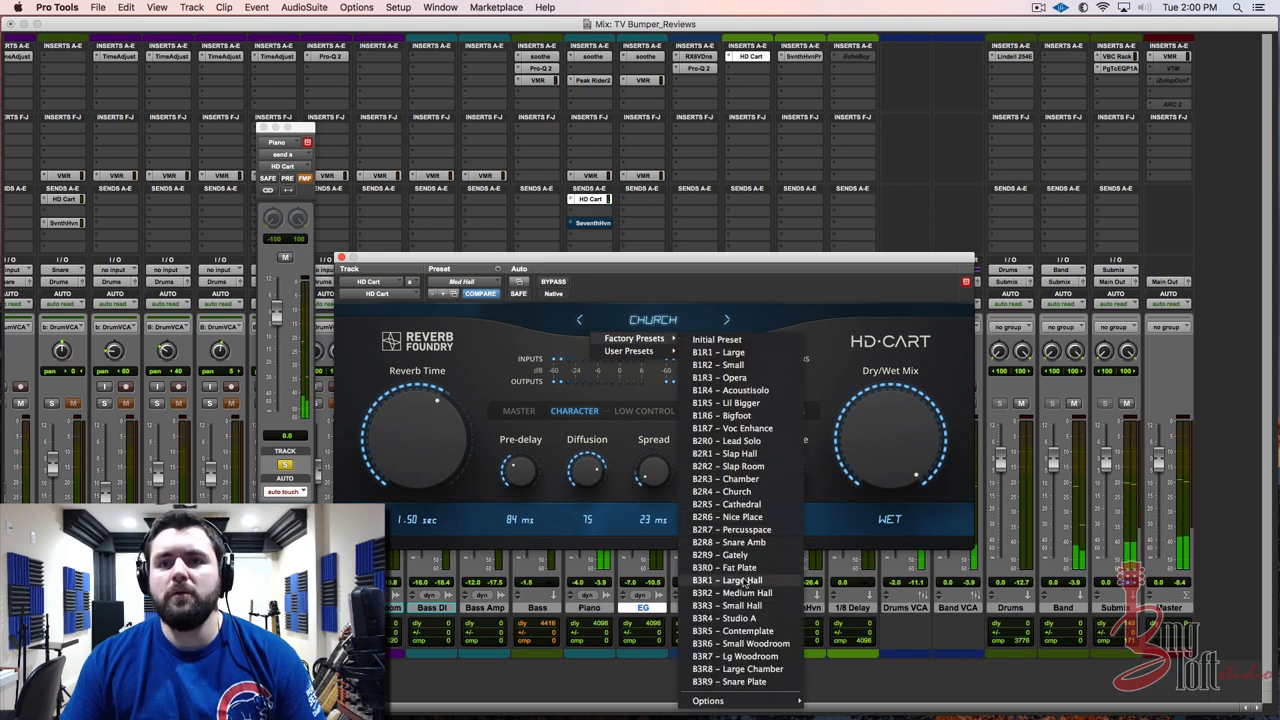
pyautogui.click(724, 580)
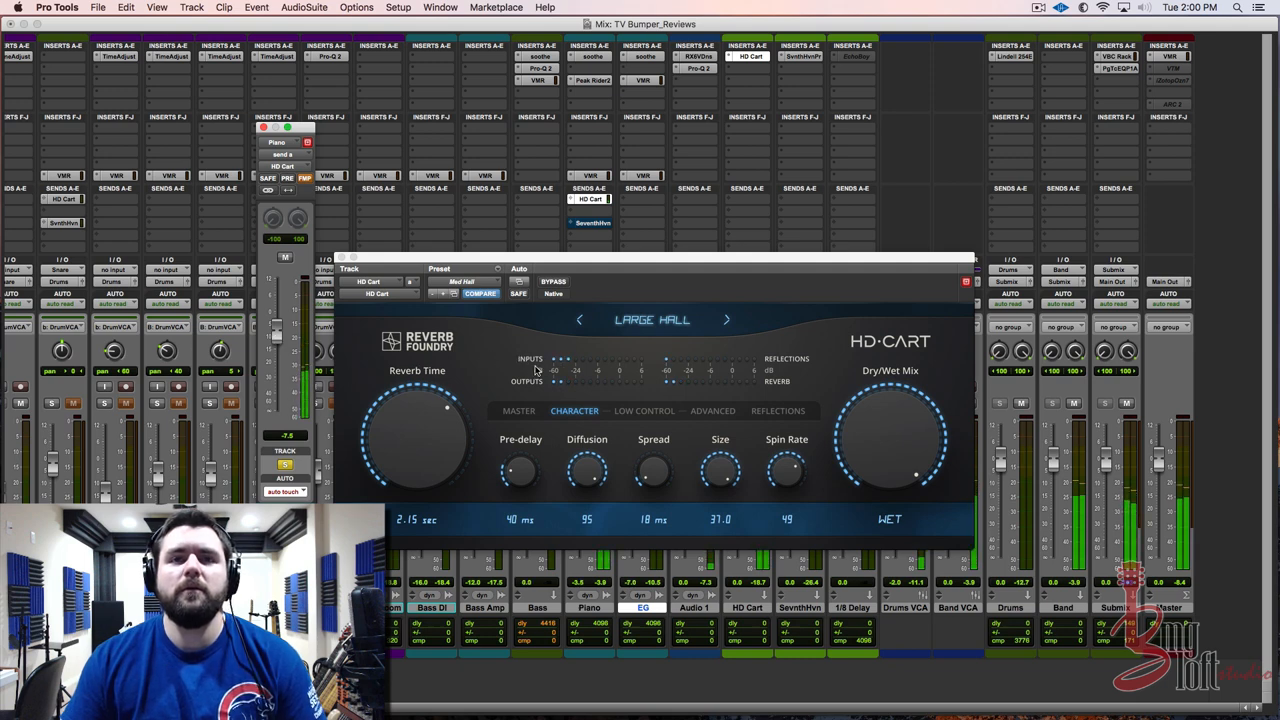
pyautogui.click(652, 320)
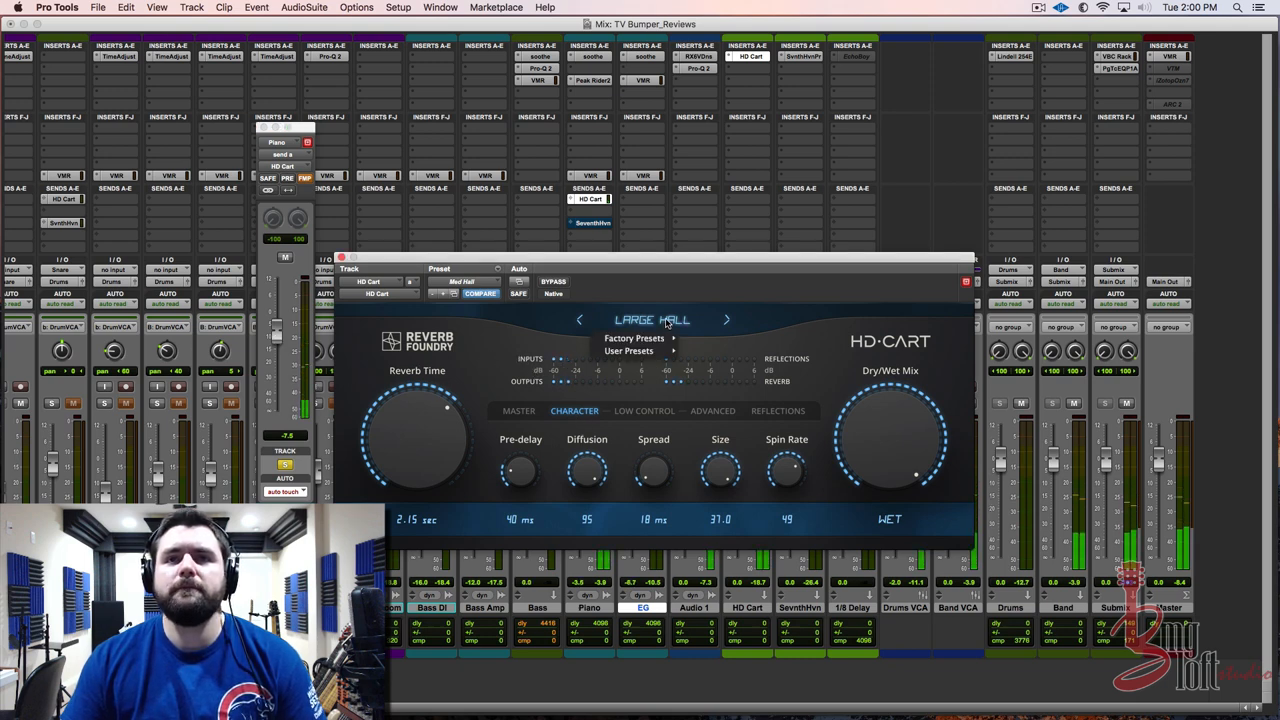
pyautogui.click(636, 338)
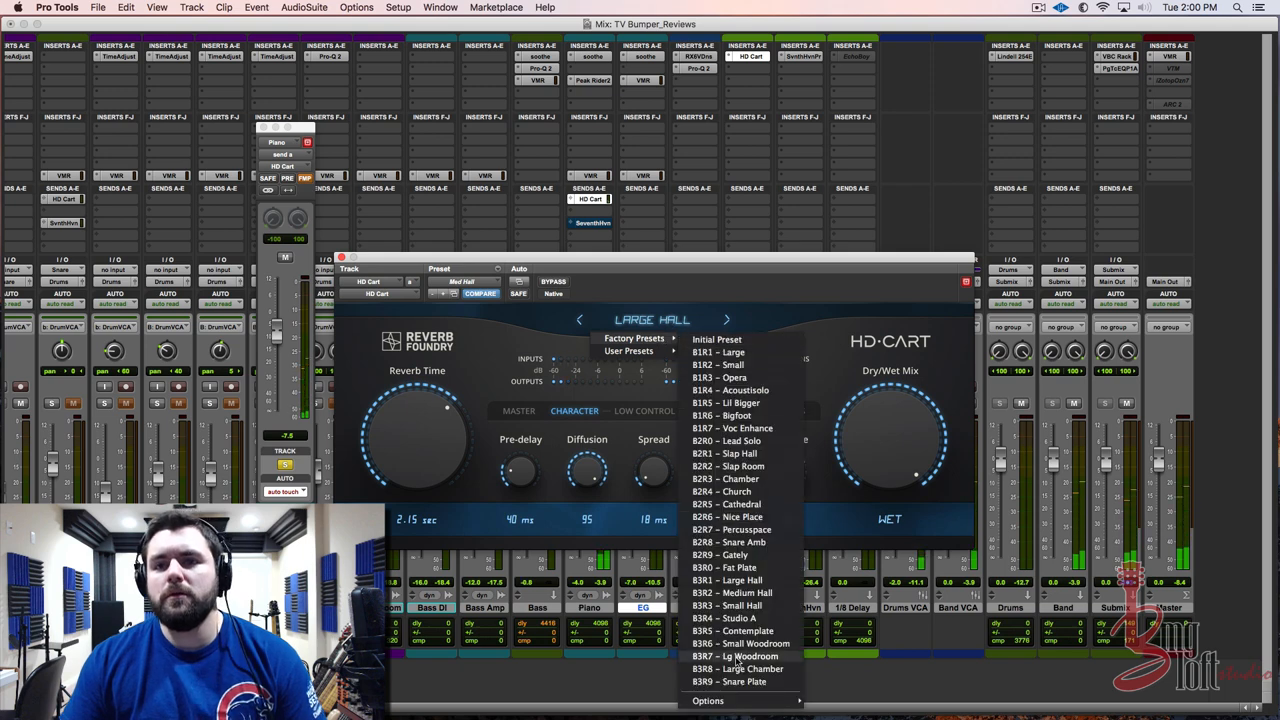
pyautogui.click(740, 656)
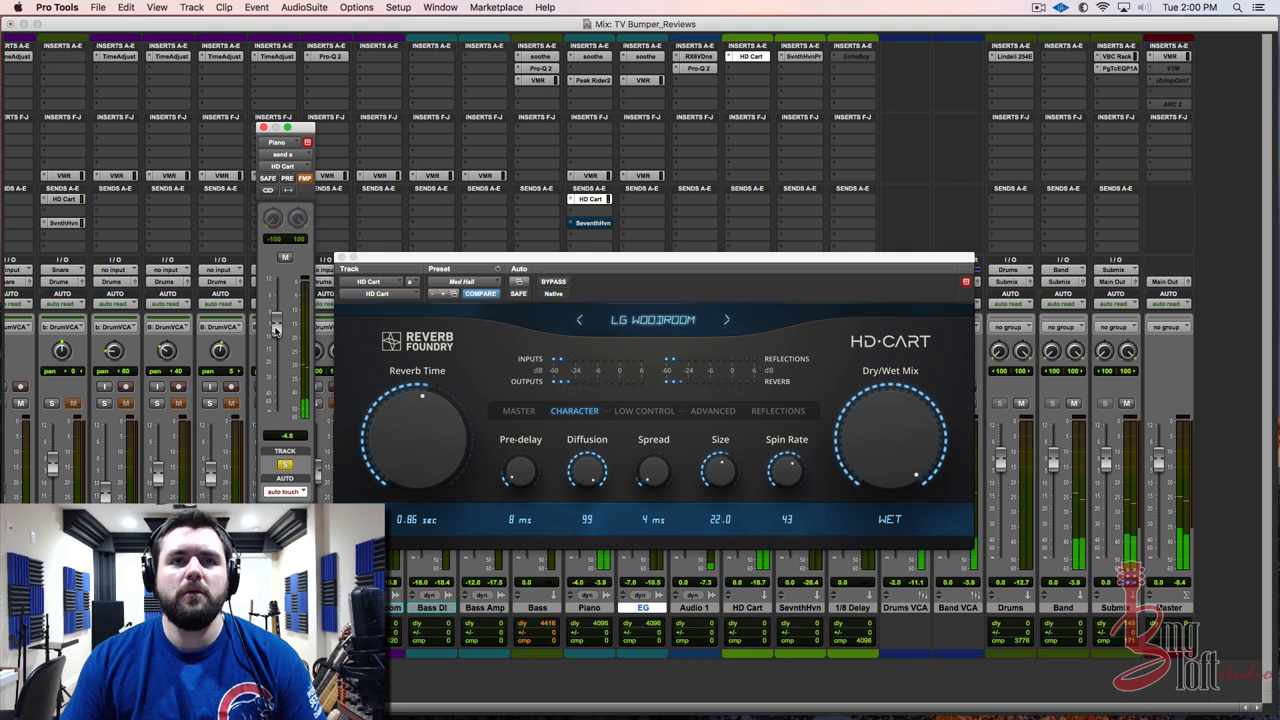
pyautogui.moveTo(342, 348)
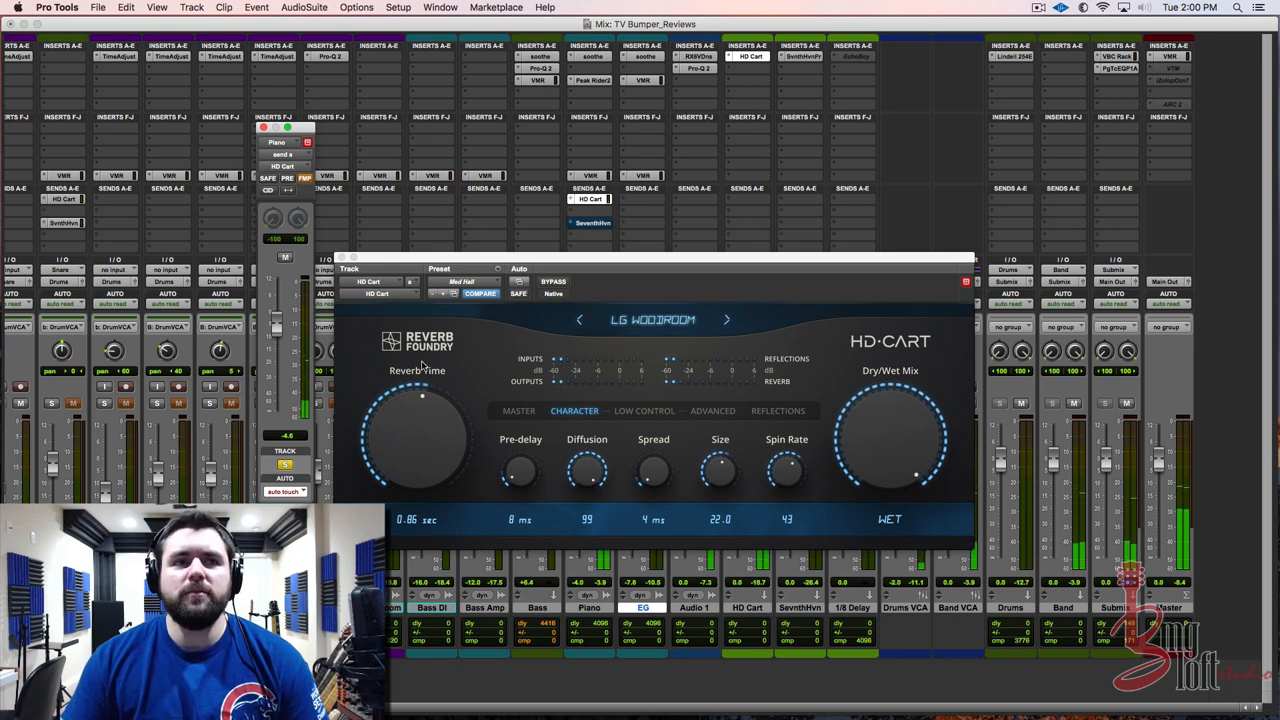
pyautogui.moveTo(276, 324); pyautogui.dragTo(276, 340)
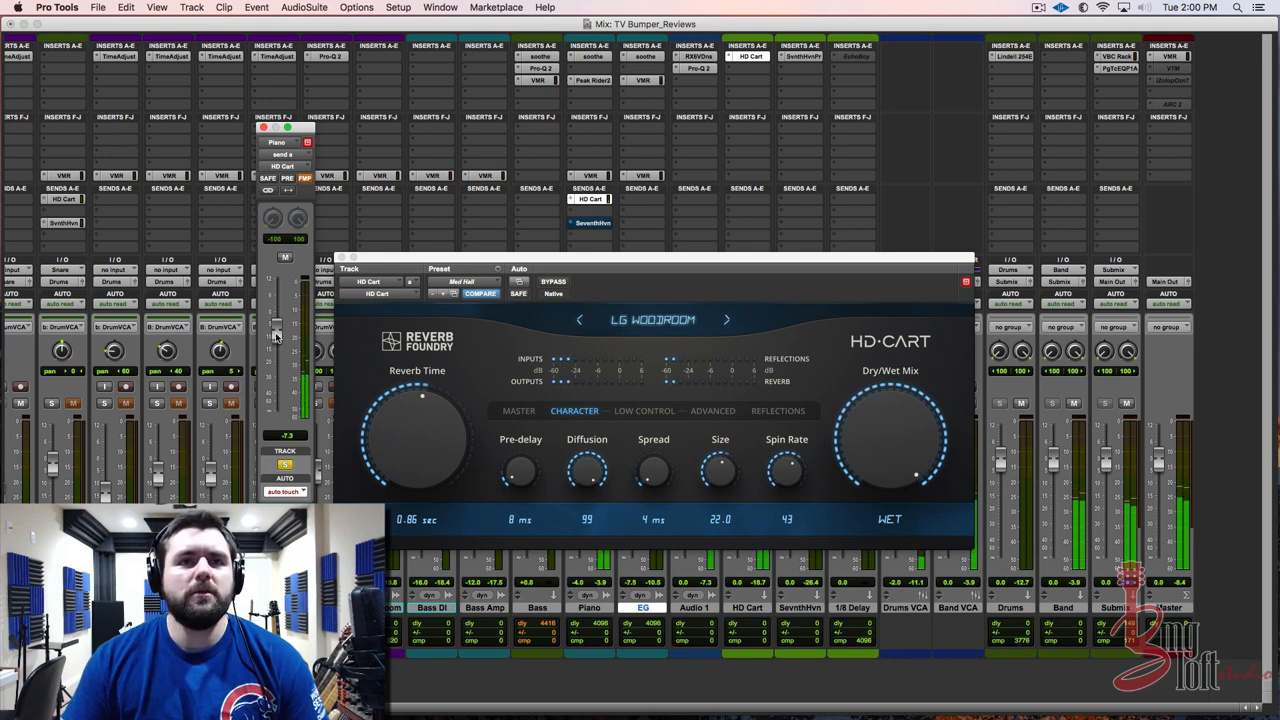
# Load the Fat Plate preset and raise its pre-delay to 93 ms
pyautogui.click(654, 320)
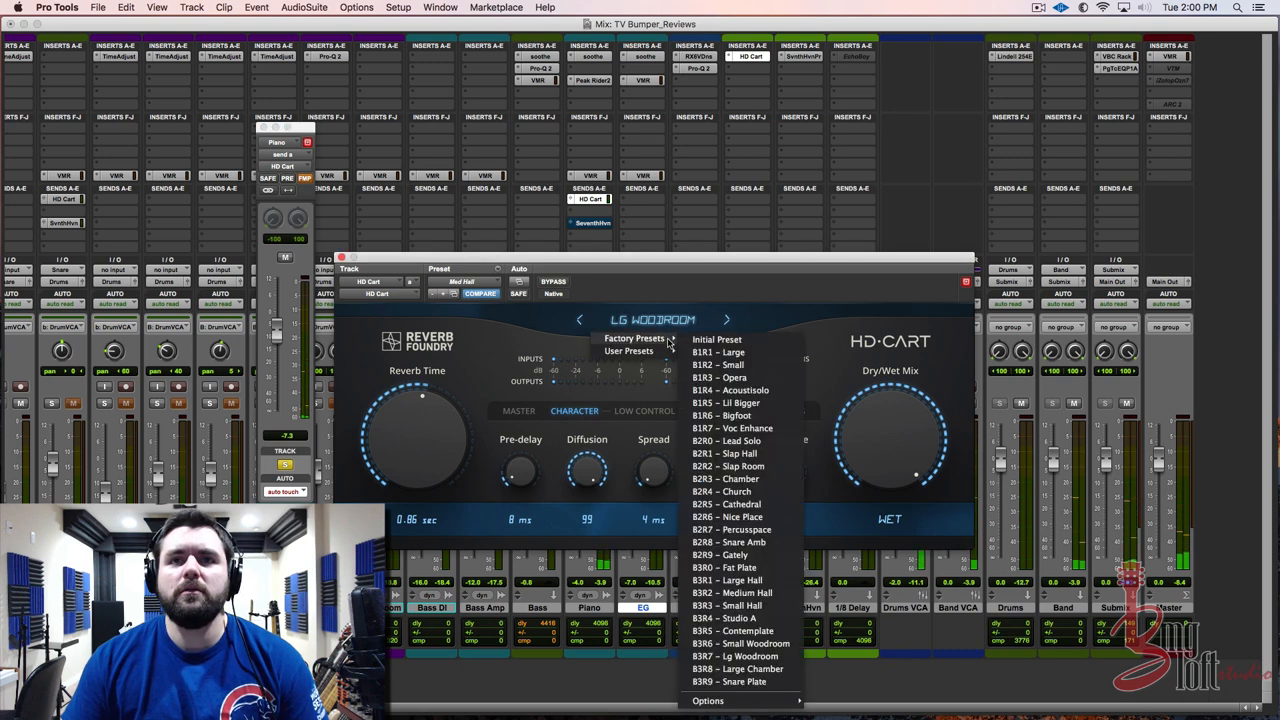
pyautogui.moveTo(736, 568)
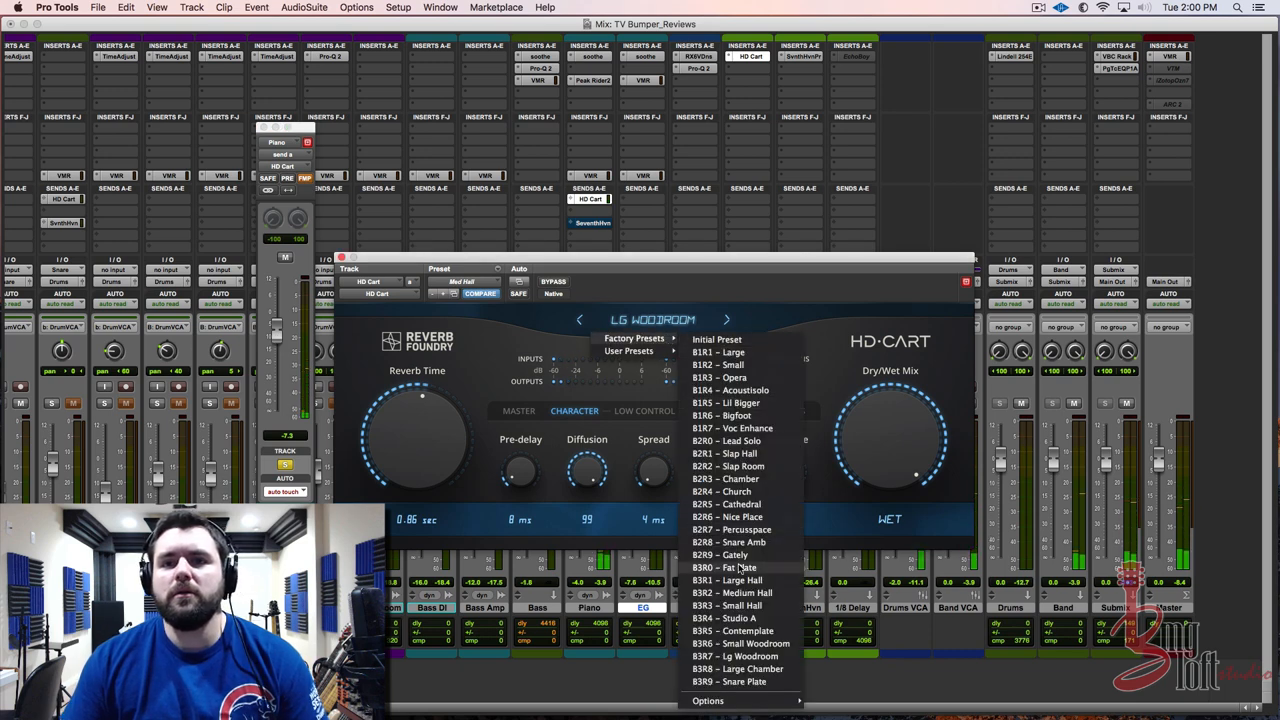
pyautogui.click(730, 568)
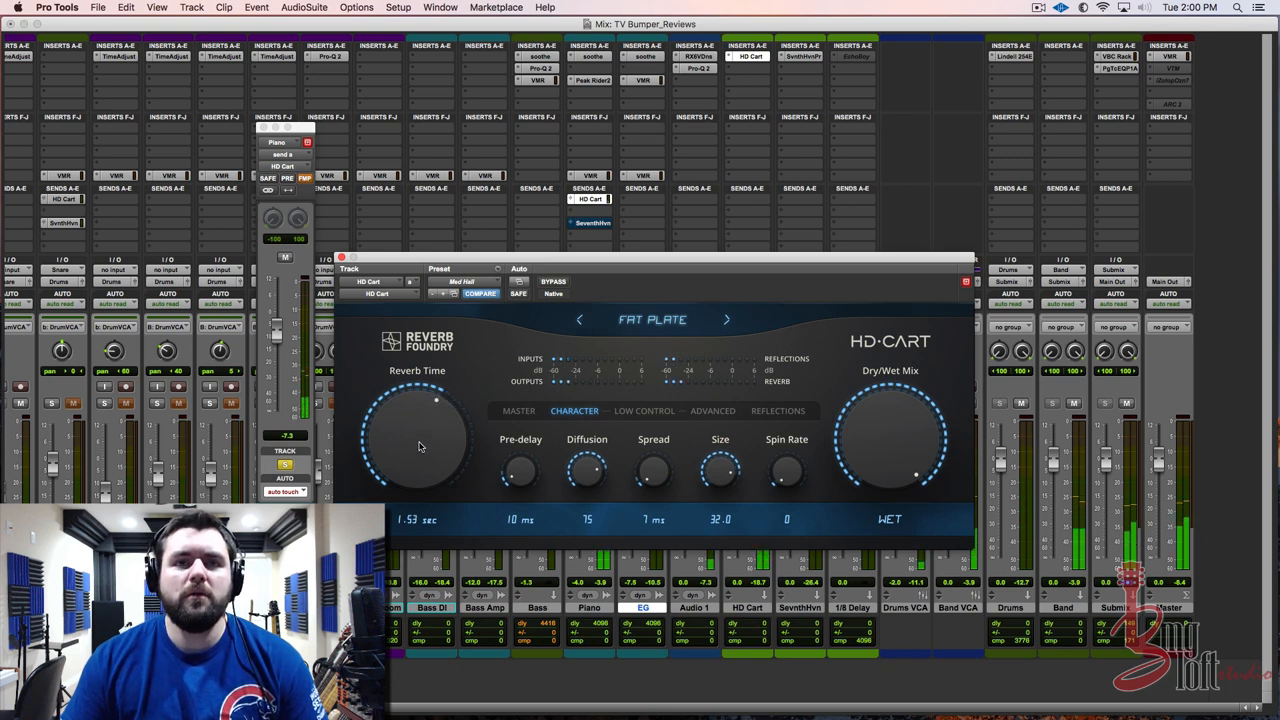
pyautogui.moveTo(520, 470); pyautogui.dragTo(520, 456)
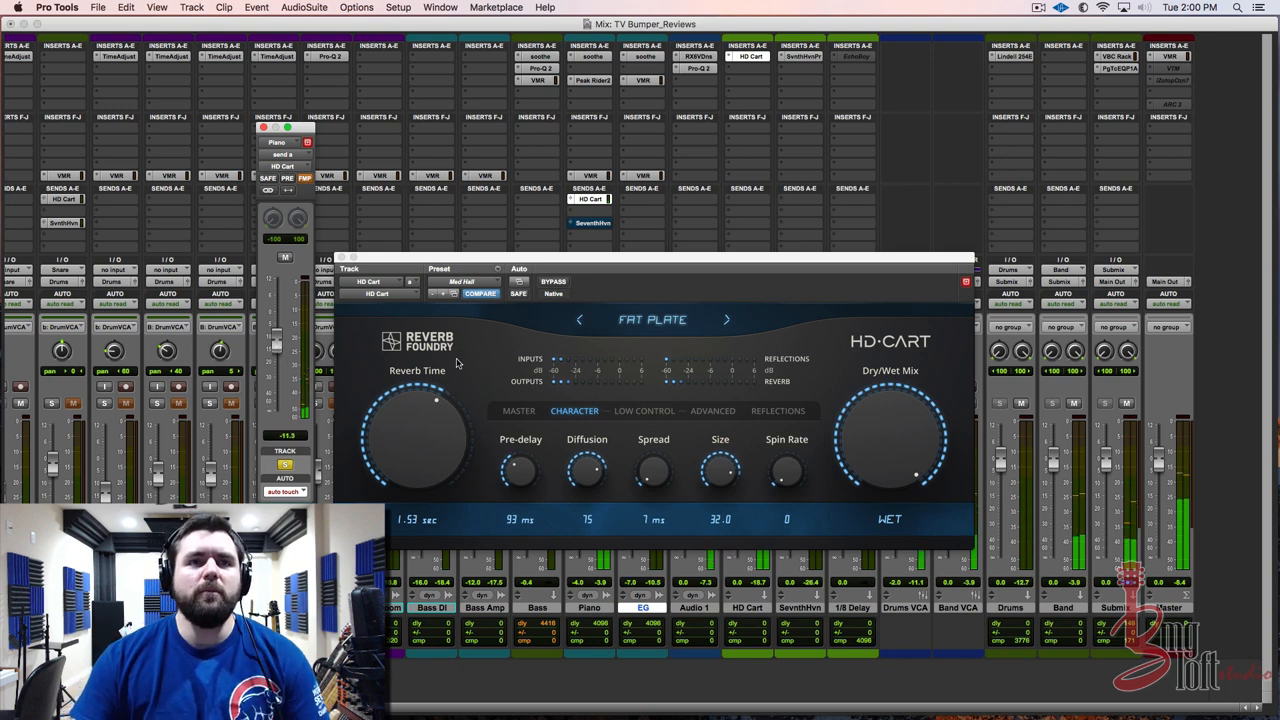
pyautogui.click(466, 282)
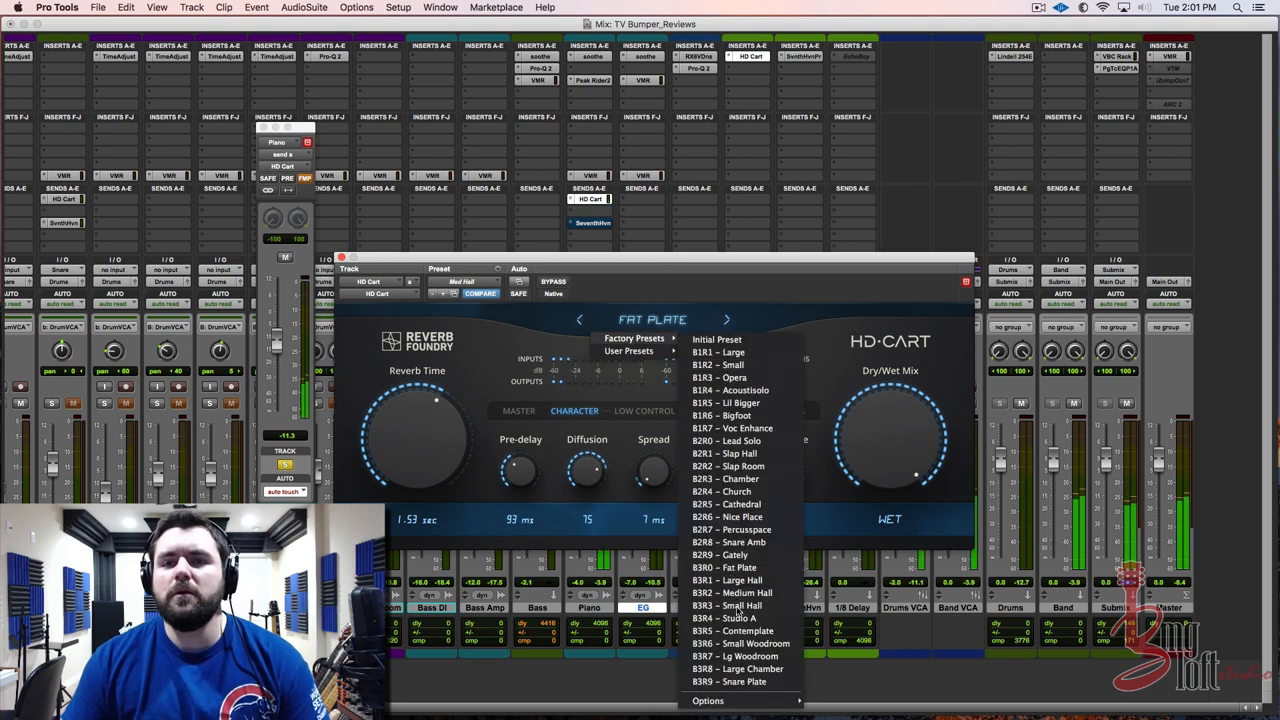
# Audition Studio A, then load Church with reverb time lengthened to 4.50 seconds
pyautogui.click(736, 616)
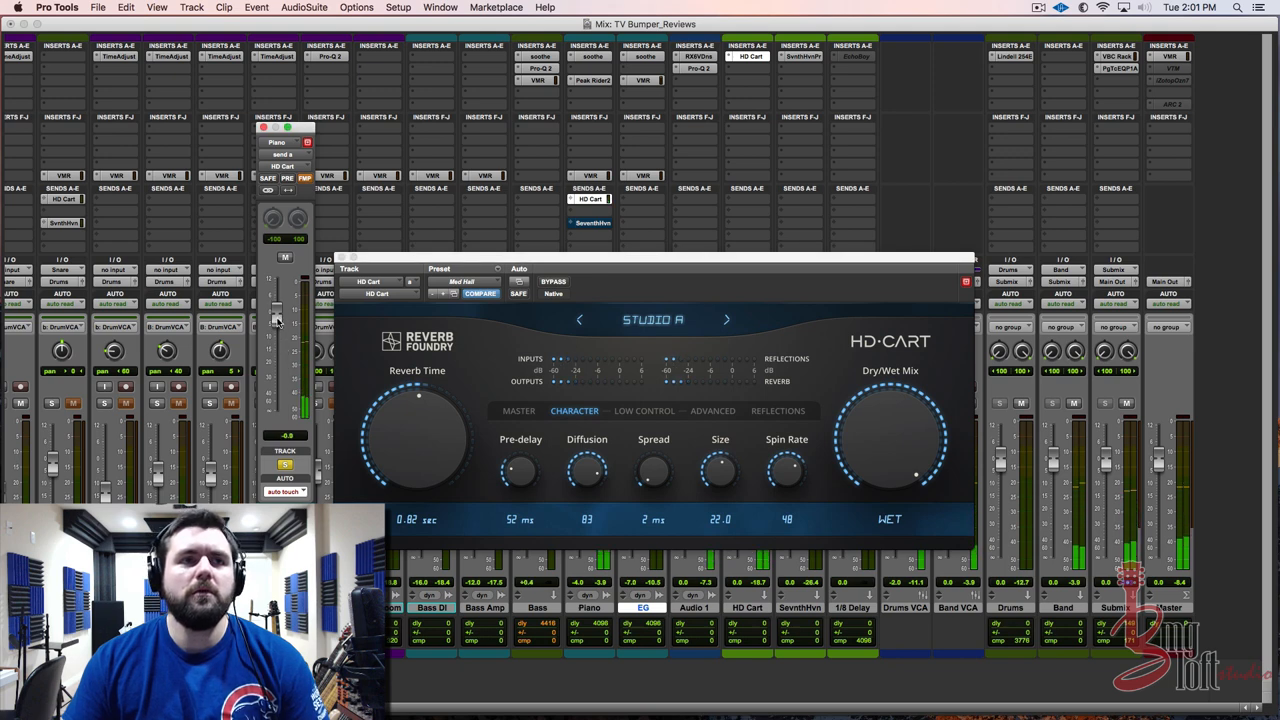
pyautogui.moveTo(276, 320); pyautogui.dragTo(276, 332)
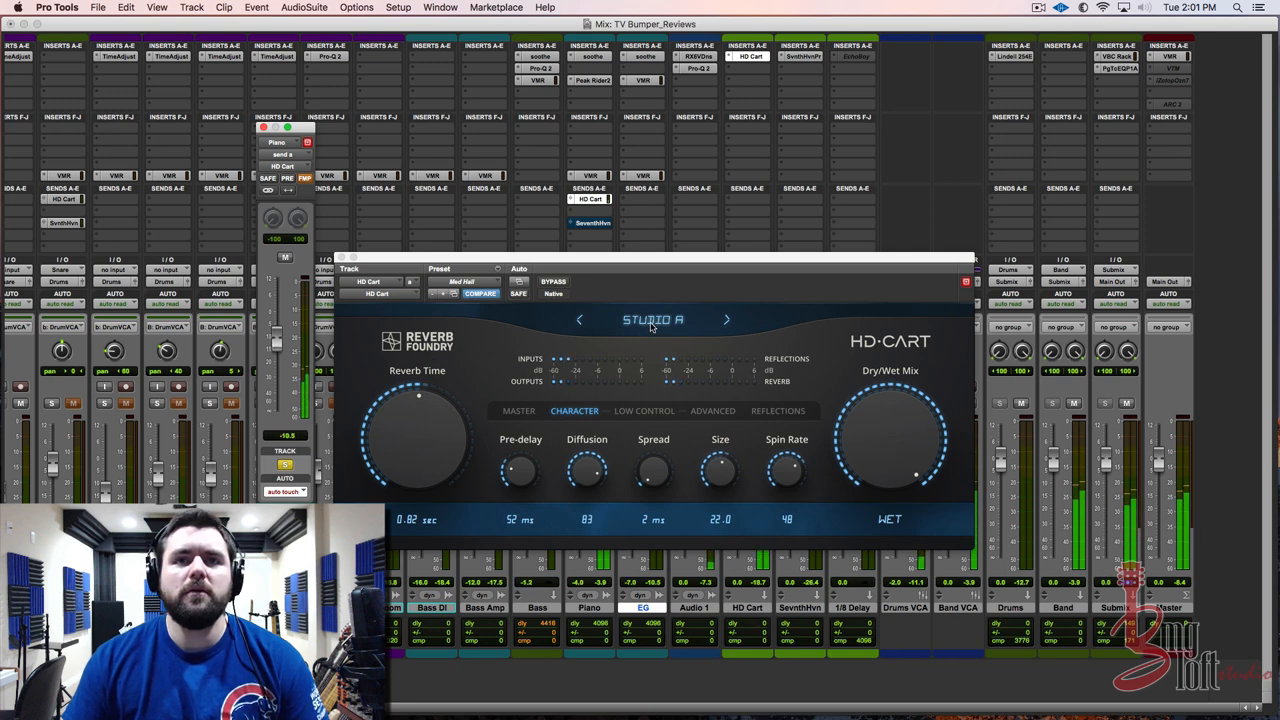
pyautogui.click(652, 320)
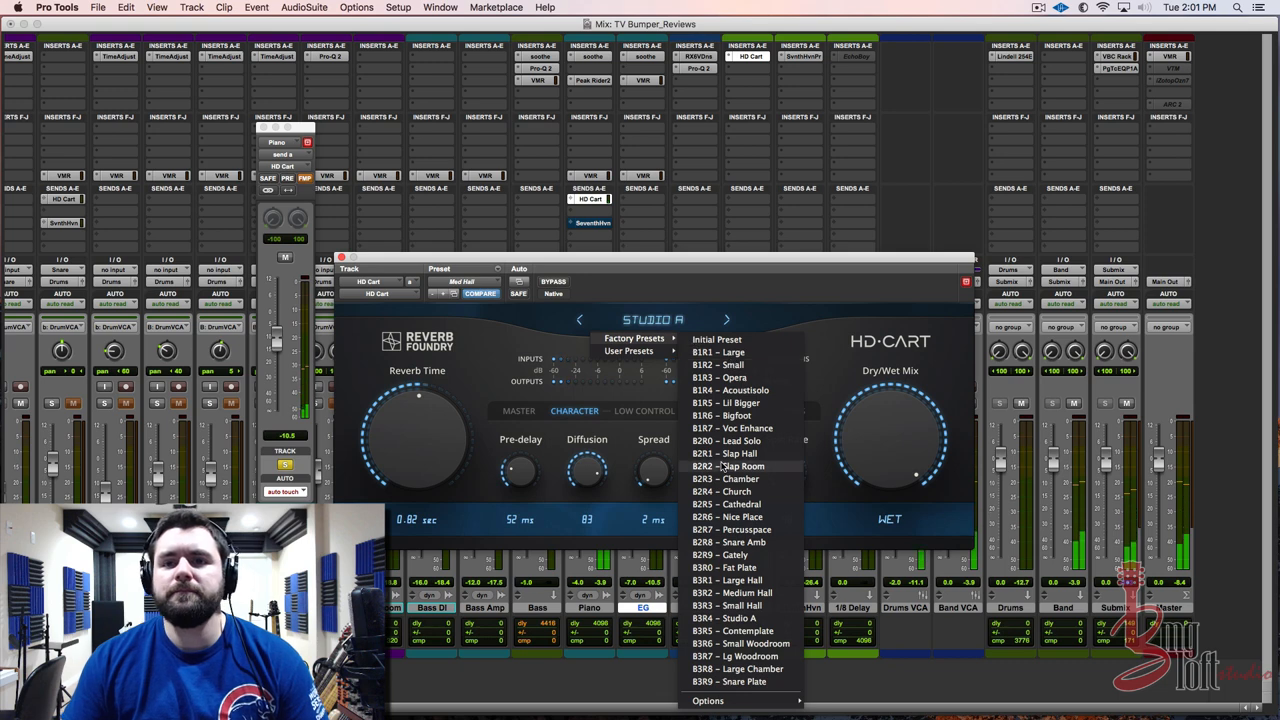
pyautogui.moveTo(716, 542)
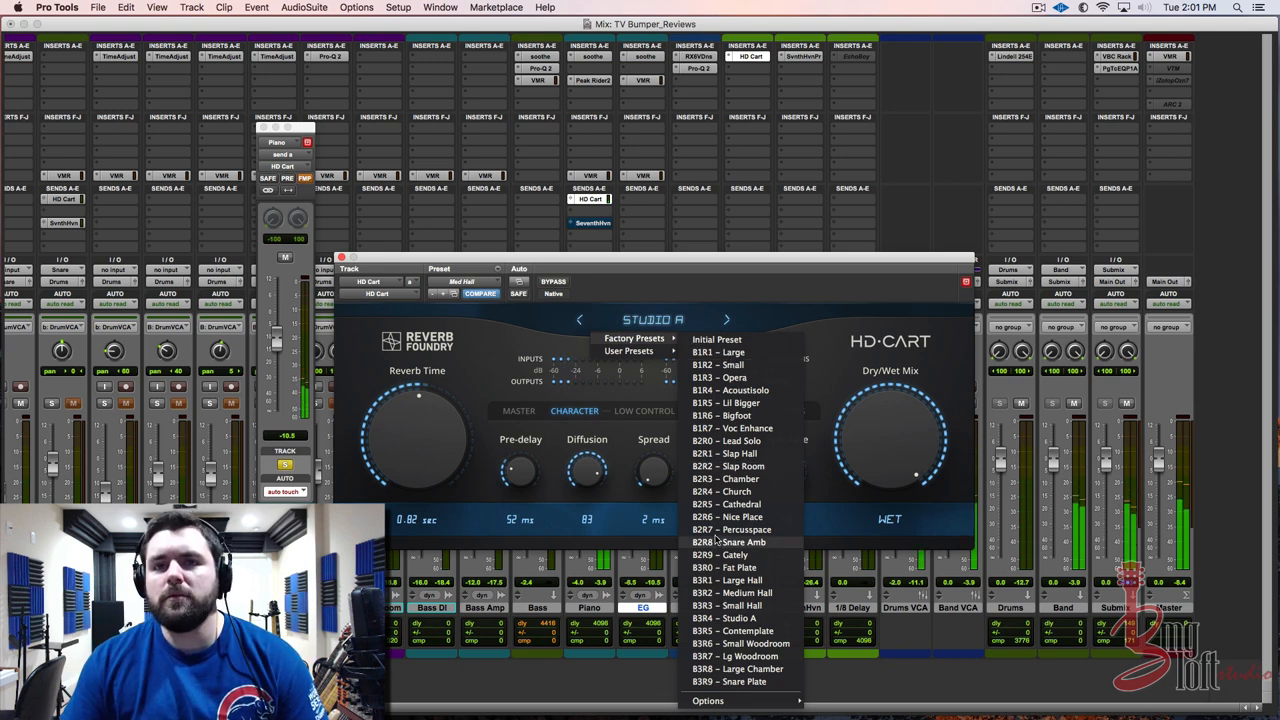
pyautogui.click(738, 492)
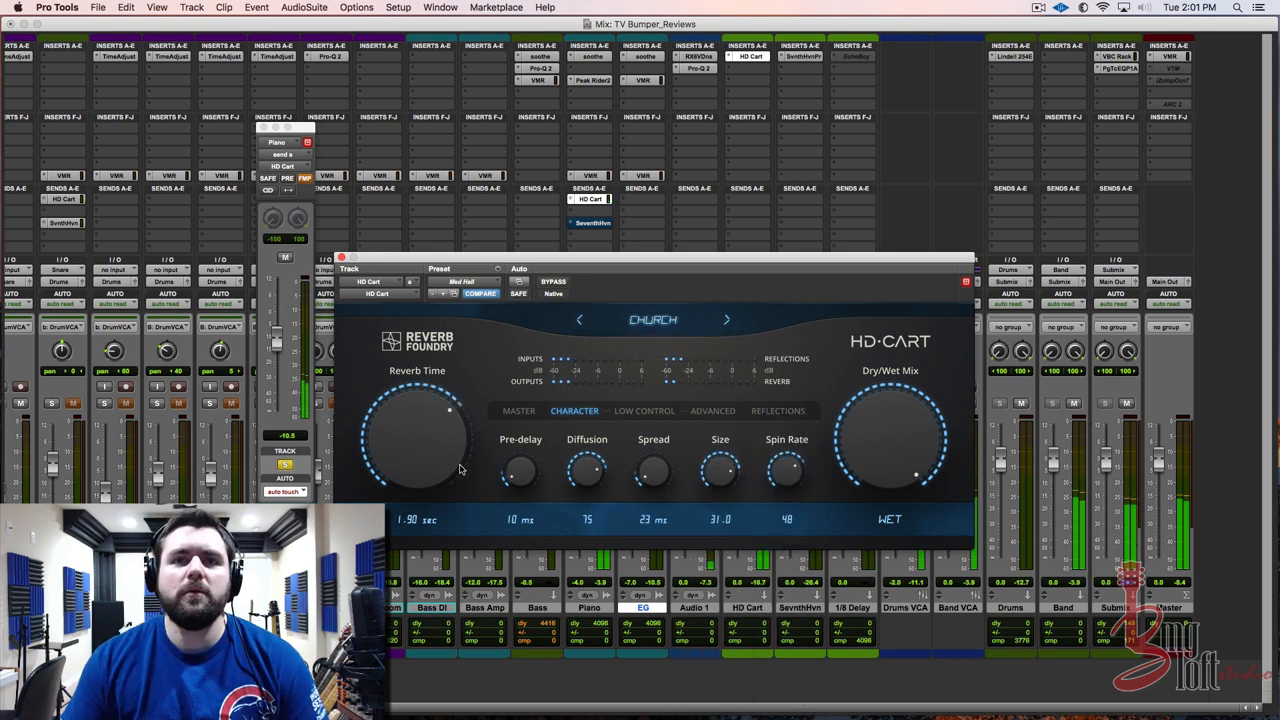
pyautogui.moveTo(448, 410); pyautogui.dragTo(460, 436)
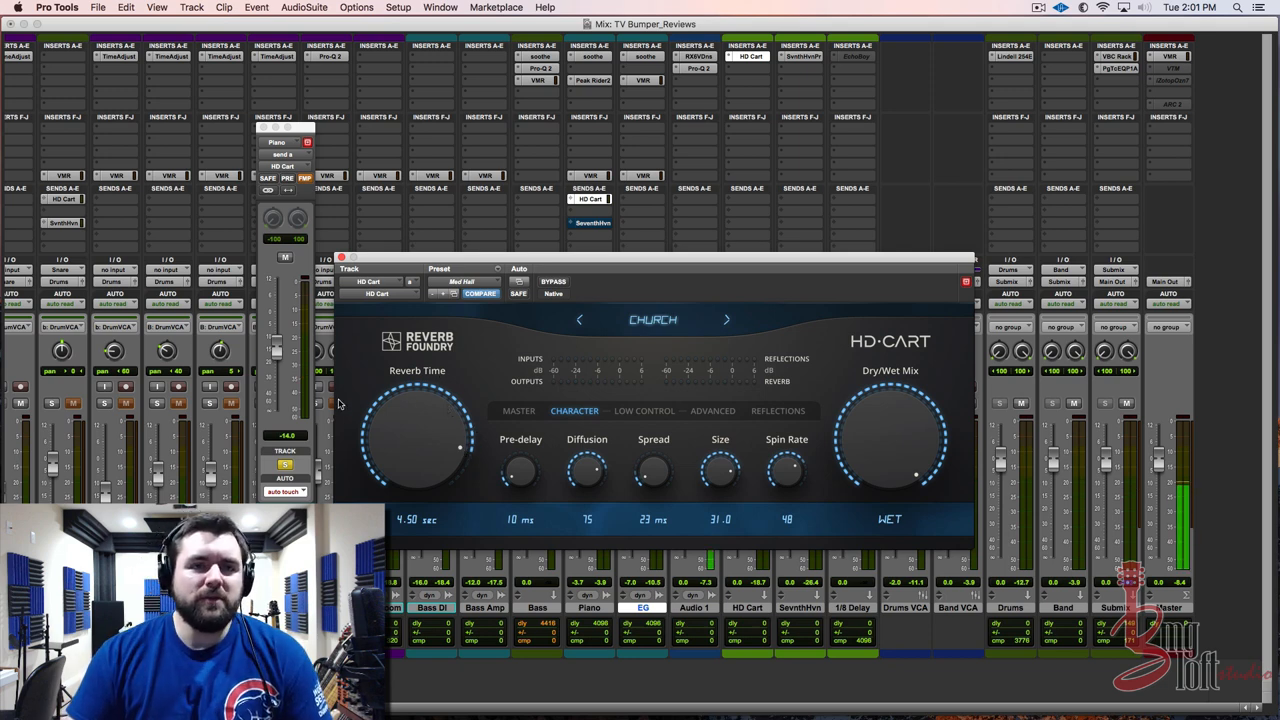
pyautogui.moveTo(662, 356)
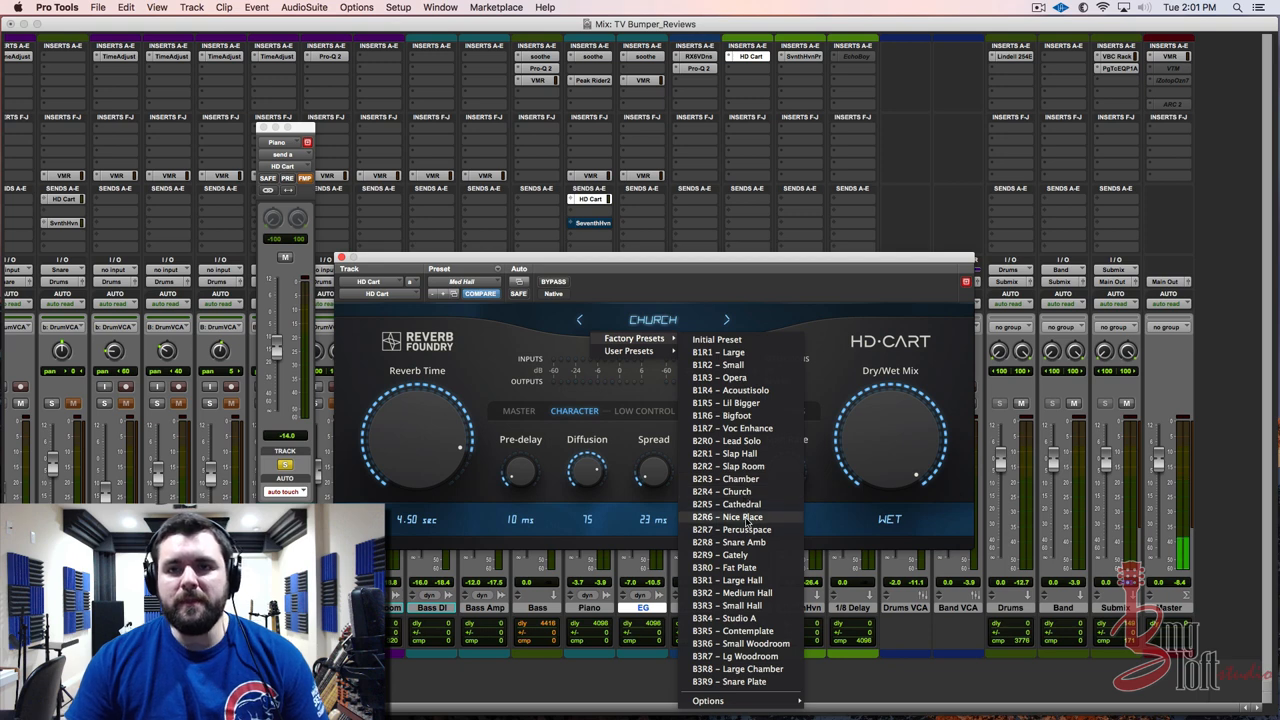
# Try Large Hall with reverb time near 4.98 seconds, then Slap Hall
pyautogui.click(718, 580)
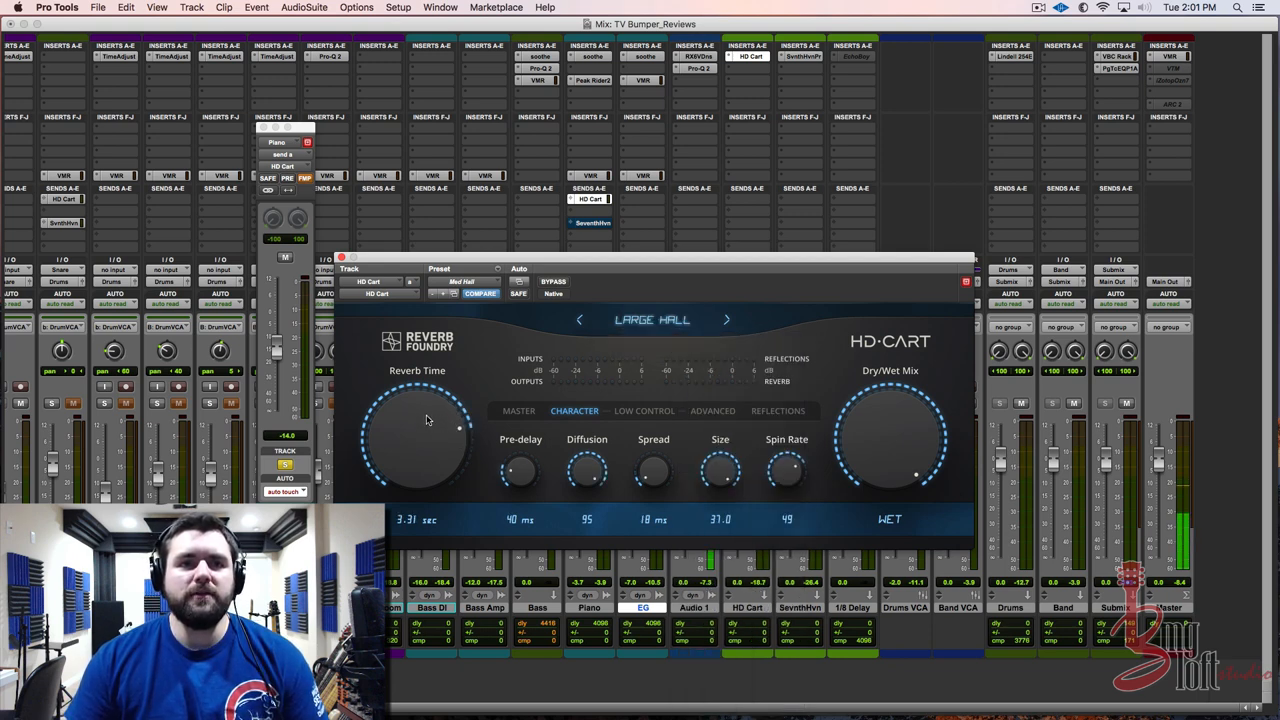
pyautogui.moveTo(428, 420); pyautogui.dragTo(430, 404)
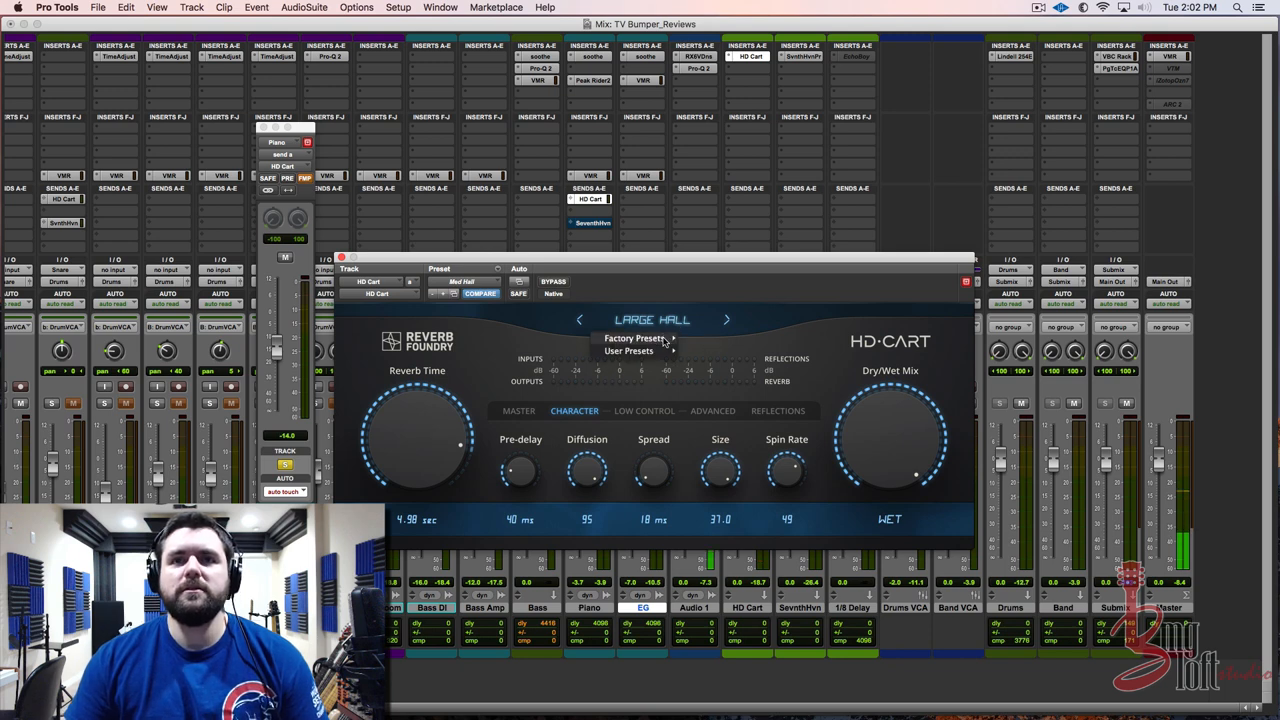
pyautogui.click(636, 338)
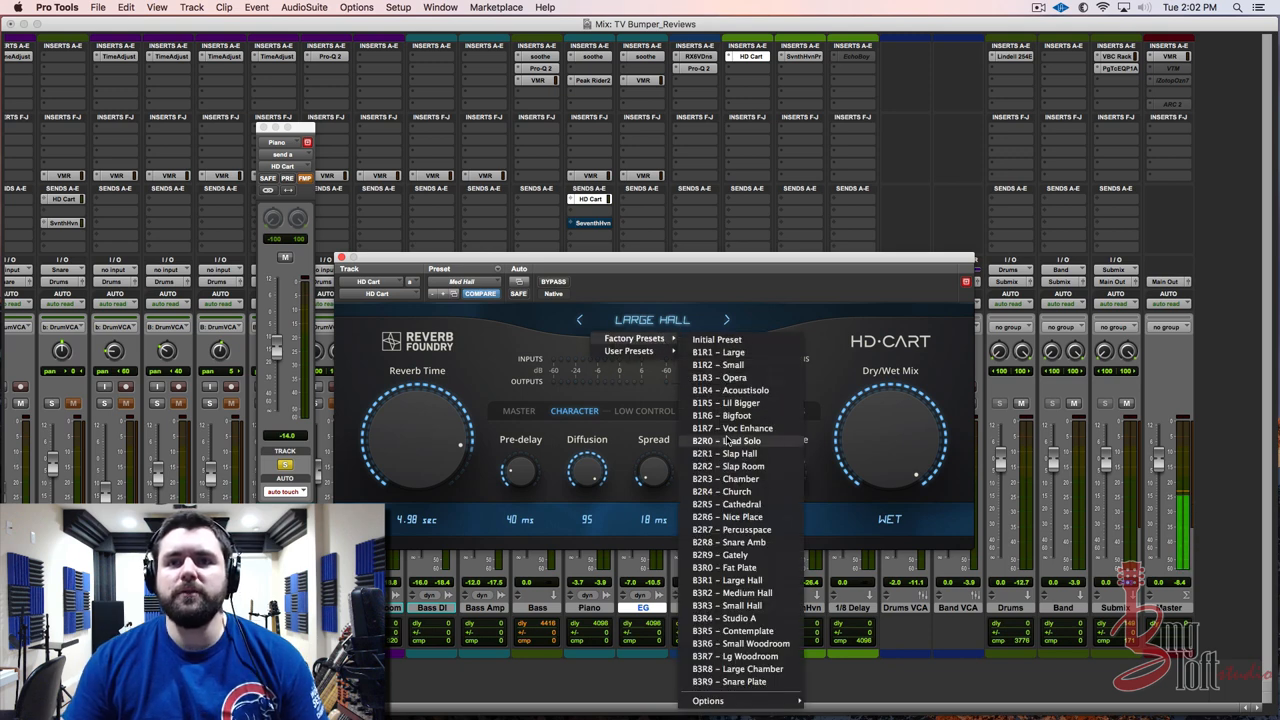
pyautogui.click(728, 452)
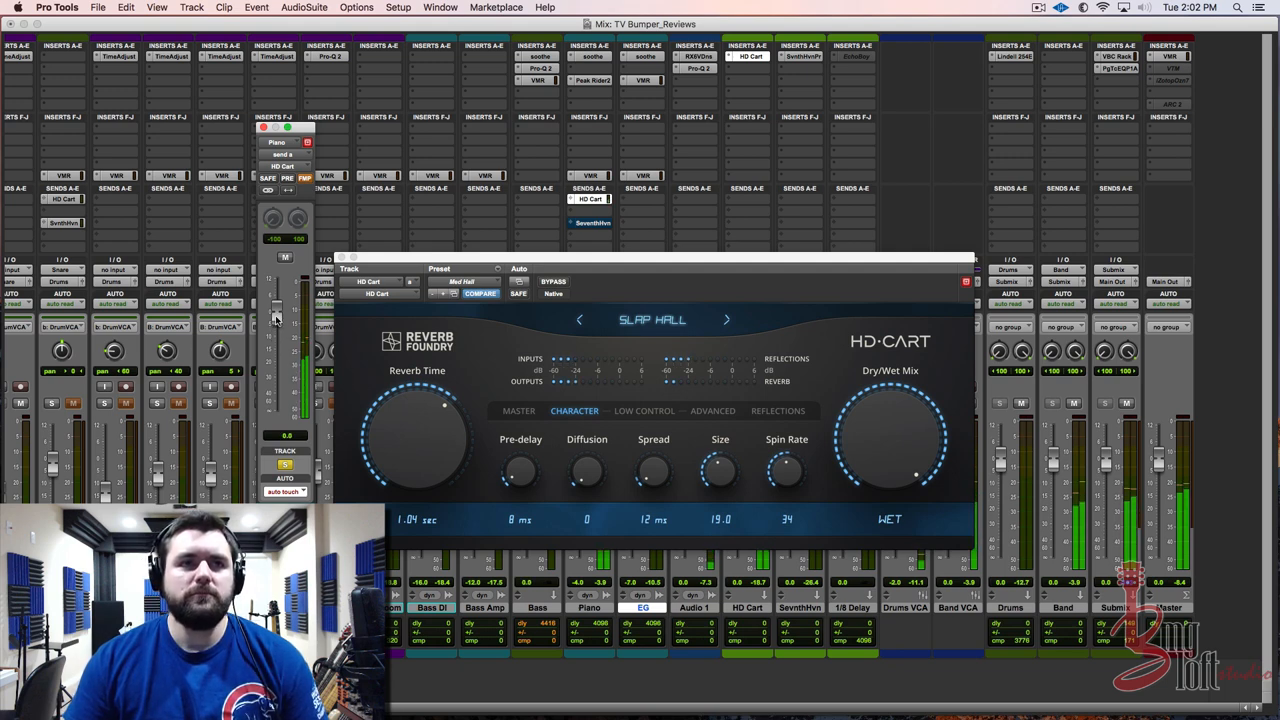
# Settle on Lil Bigger with its reverb time raised to 1.49 seconds
pyautogui.moveTo(276, 310); pyautogui.dragTo(276, 324)
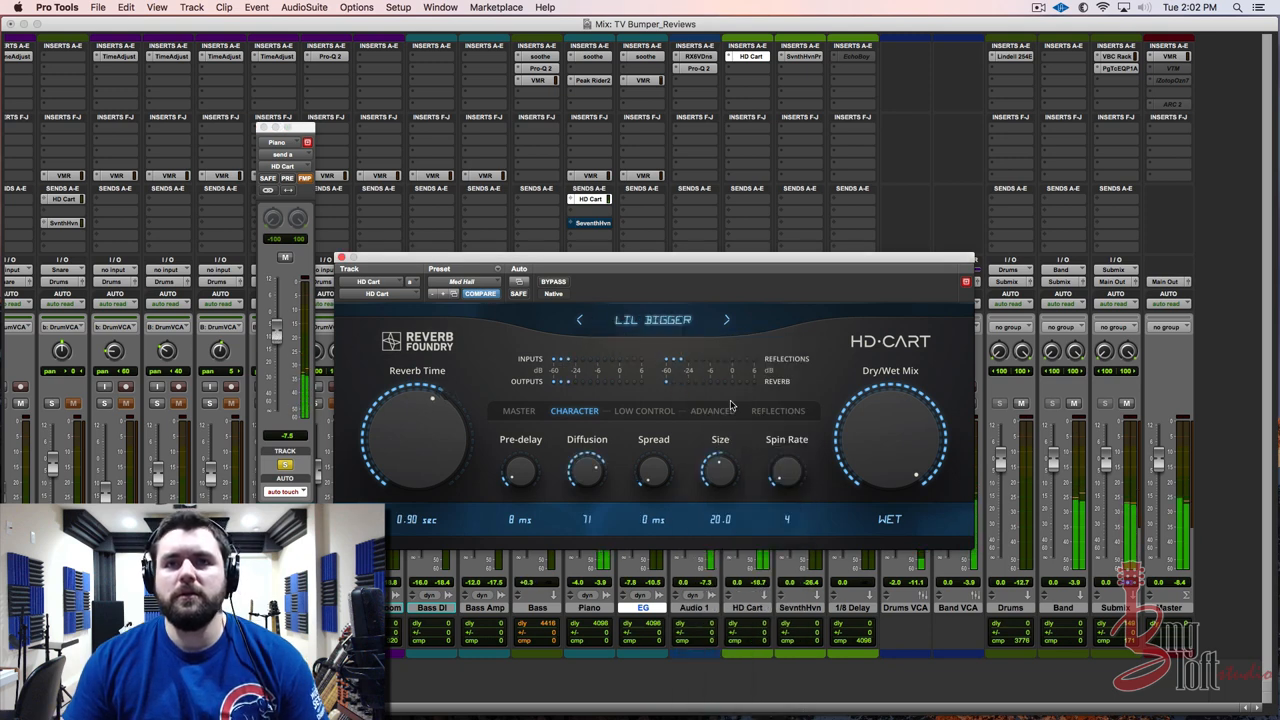
pyautogui.moveTo(432, 398); pyautogui.dragTo(452, 412)
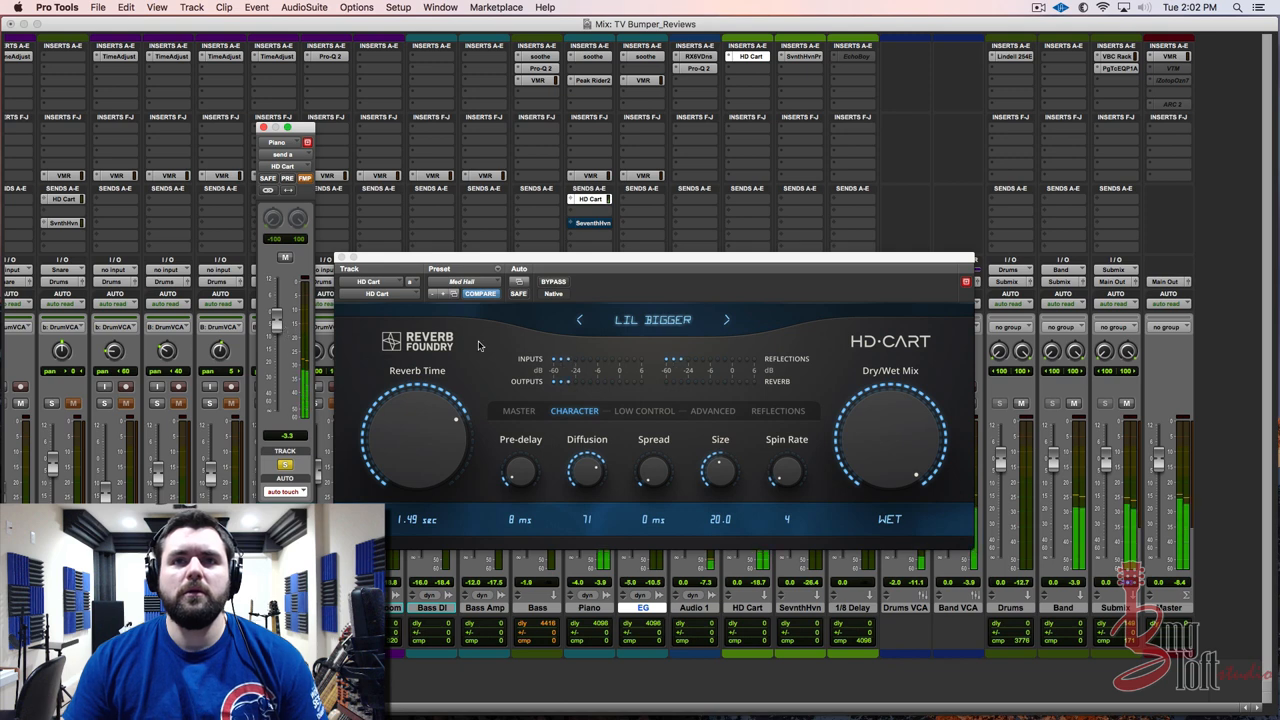
pyautogui.click(464, 282)
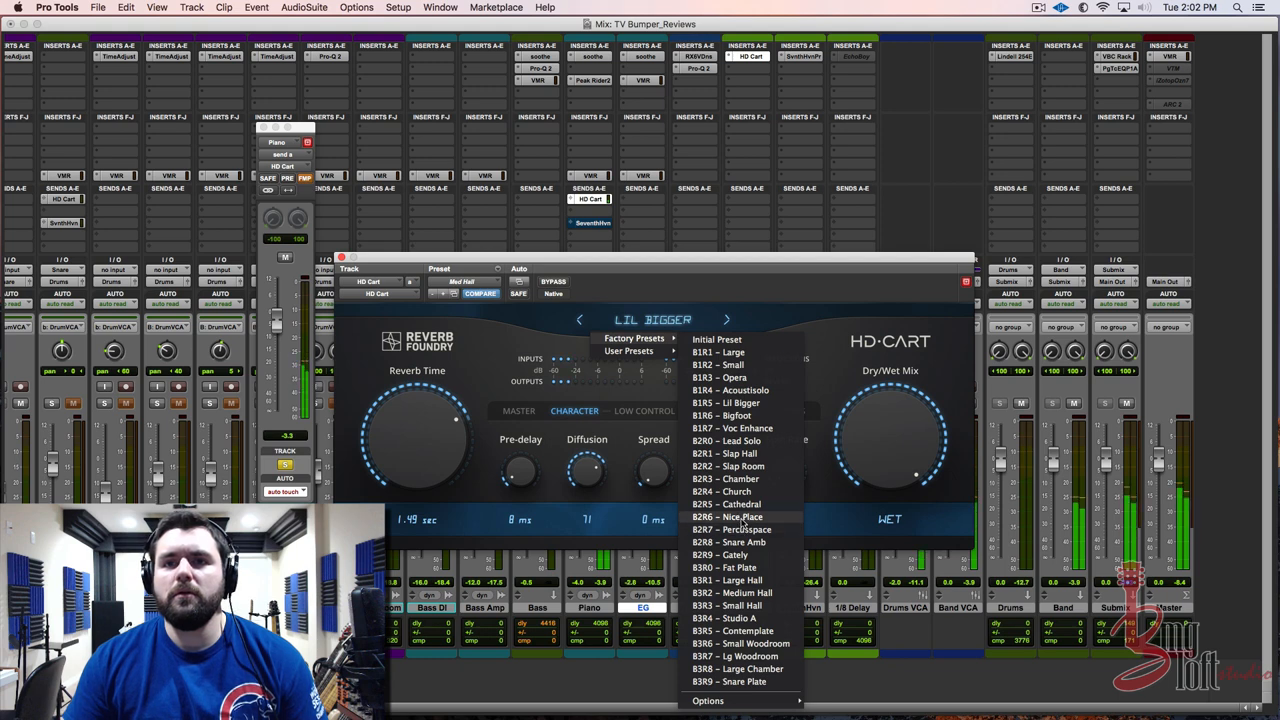
# Load the Nice Place factory preset before closing the plug-in
pyautogui.click(724, 516)
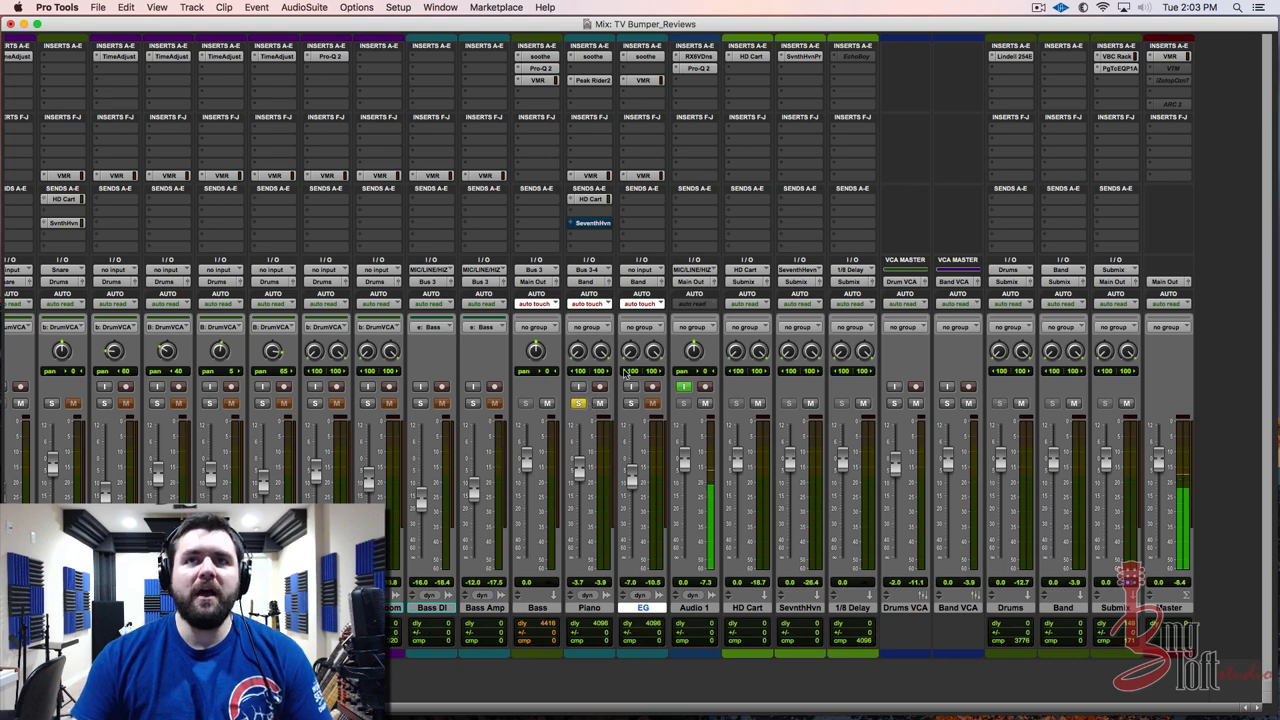
# Reopen HD-Cart on the piano track and view its Advanced then Reflections pages
pyautogui.click(748, 56)
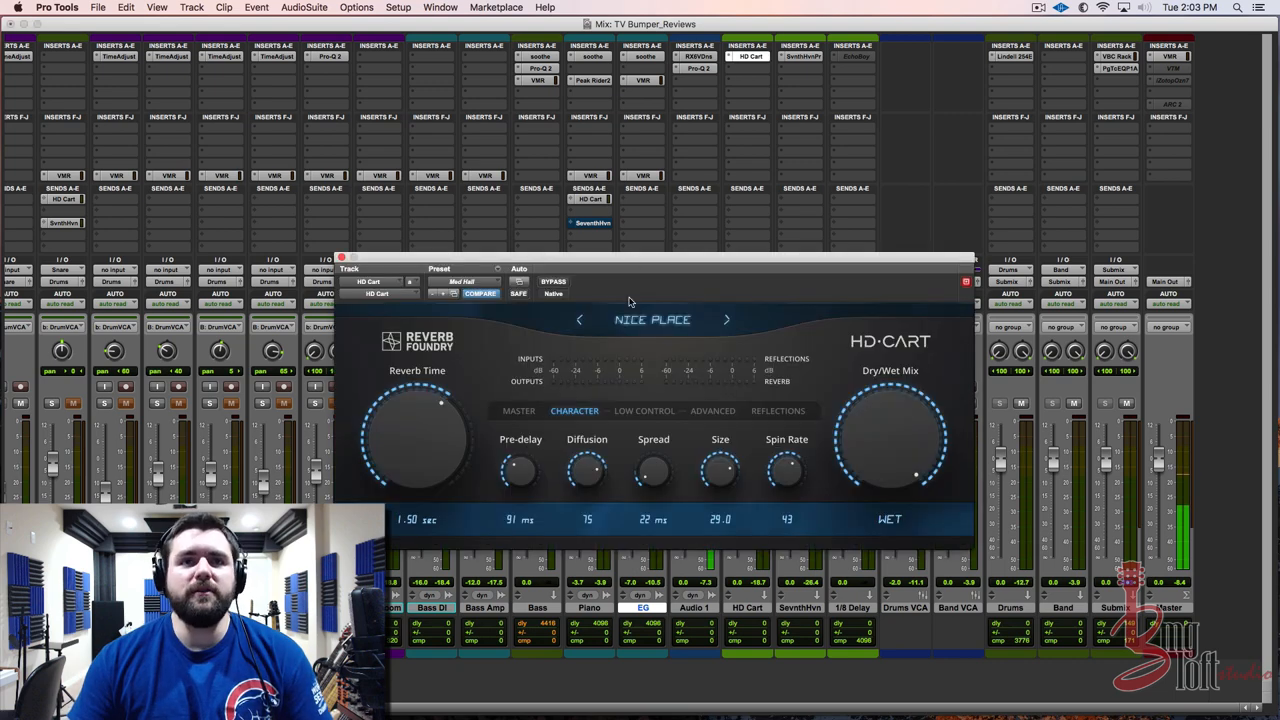
pyautogui.moveTo(616, 414)
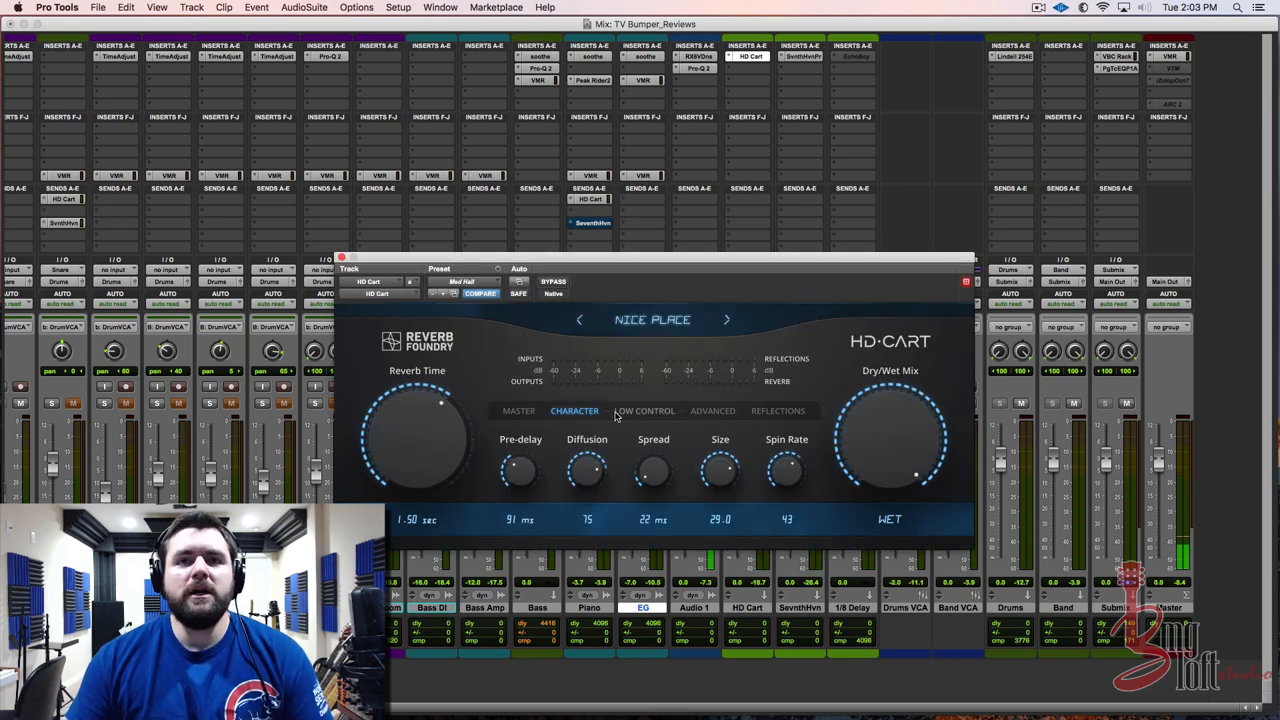
pyautogui.click(712, 412)
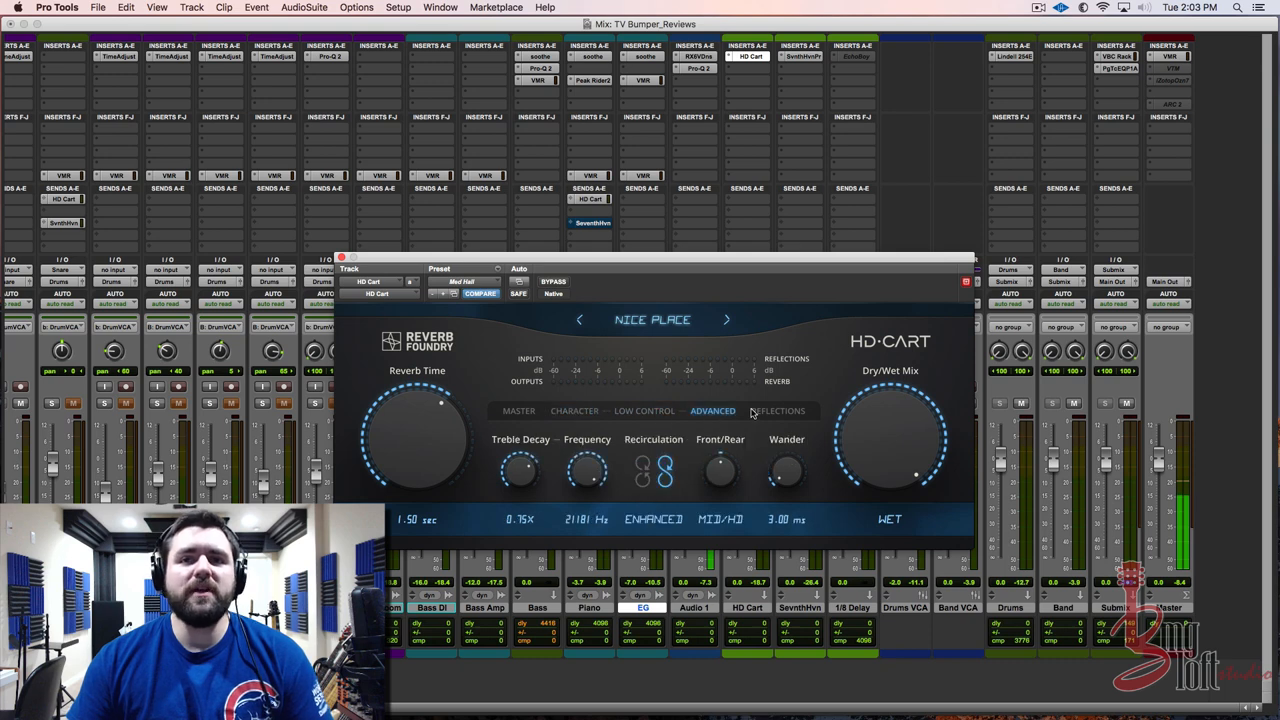
pyautogui.click(780, 410)
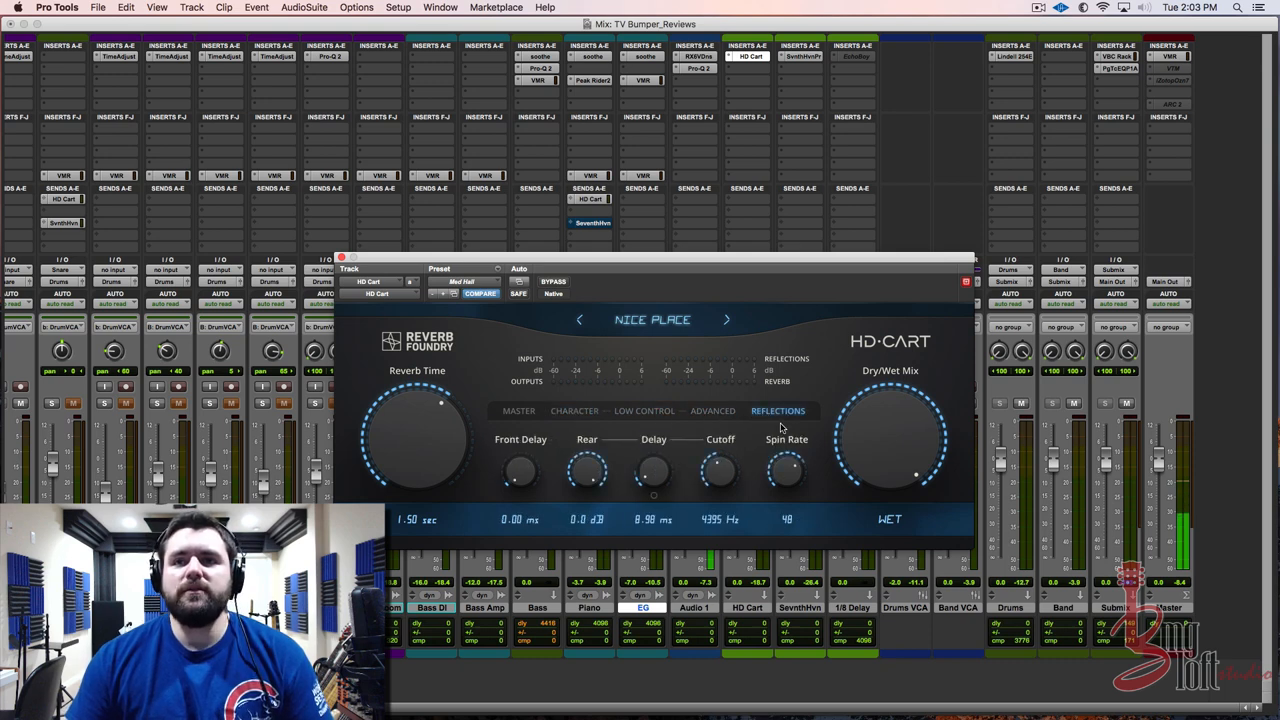
pyautogui.moveTo(528, 422)
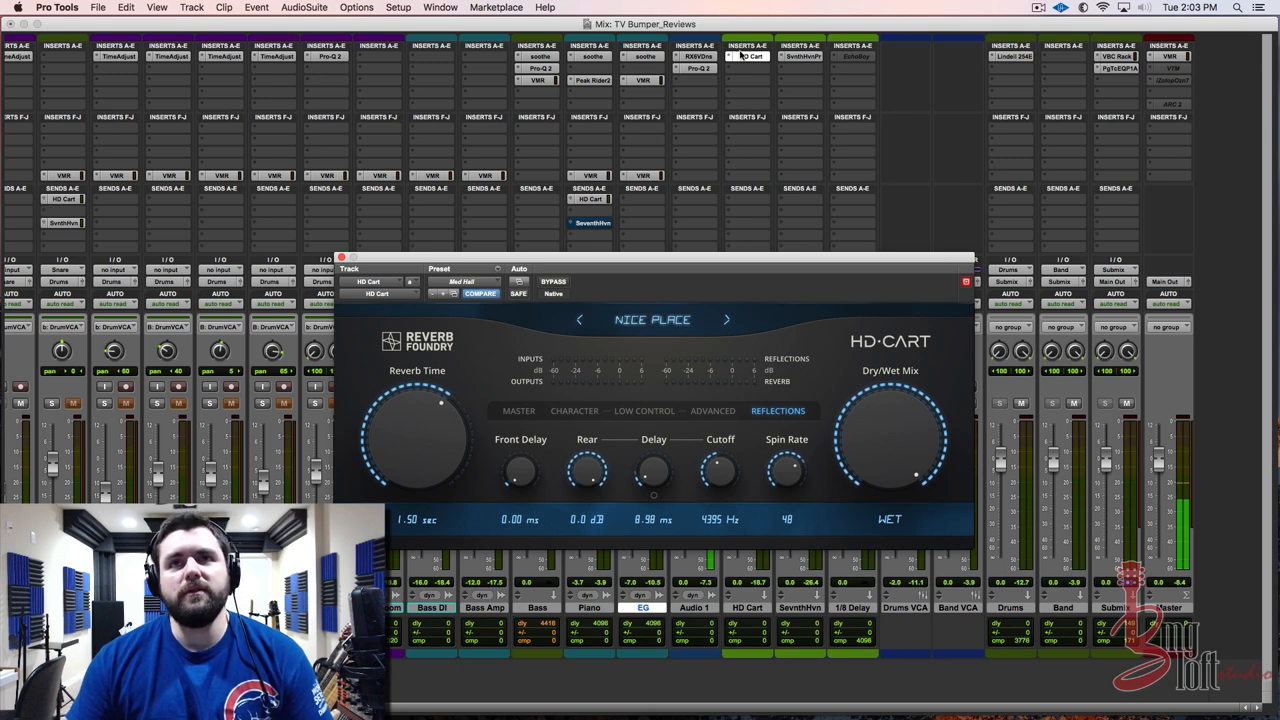
pyautogui.moveTo(738, 72)
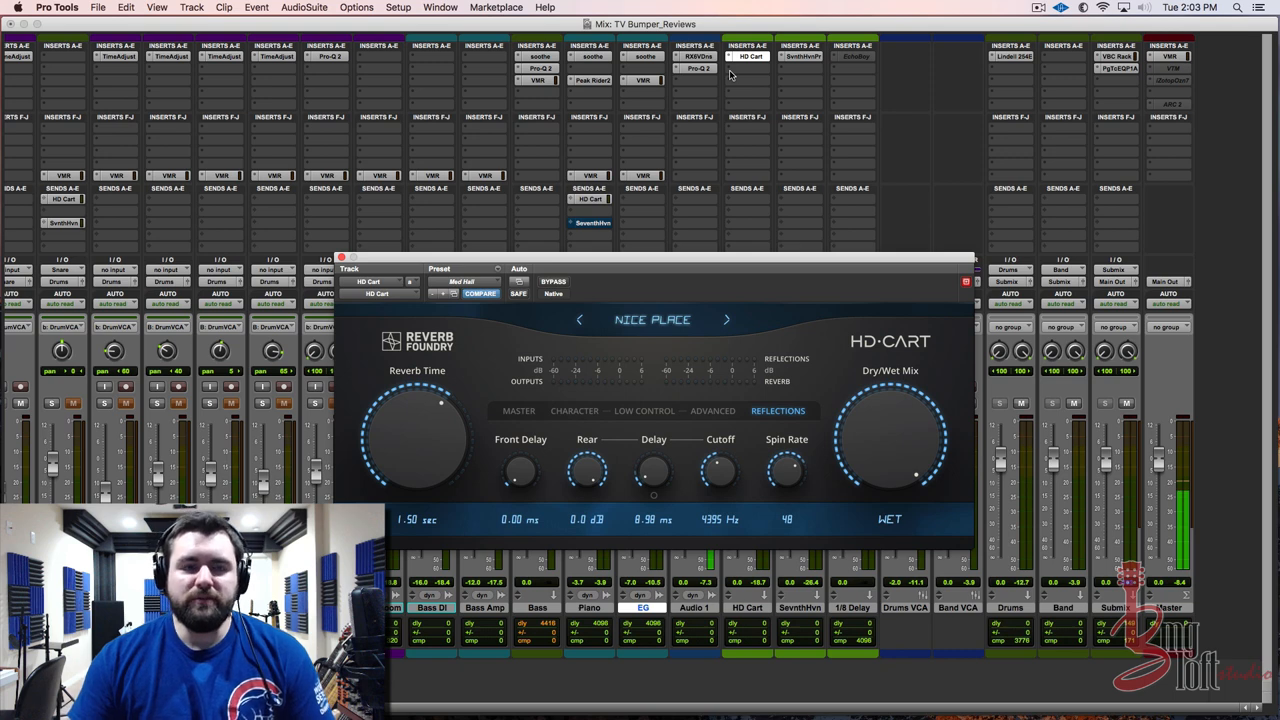
pyautogui.moveTo(662, 430)
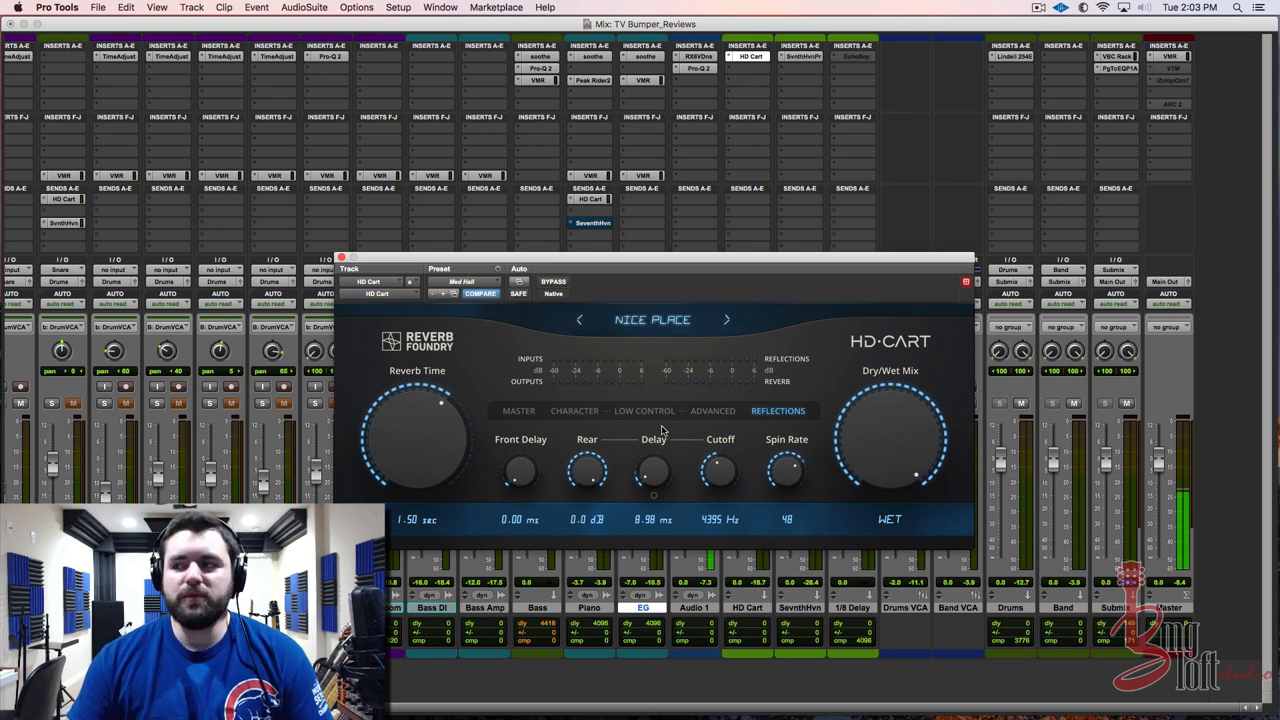
pyautogui.moveTo(564, 428)
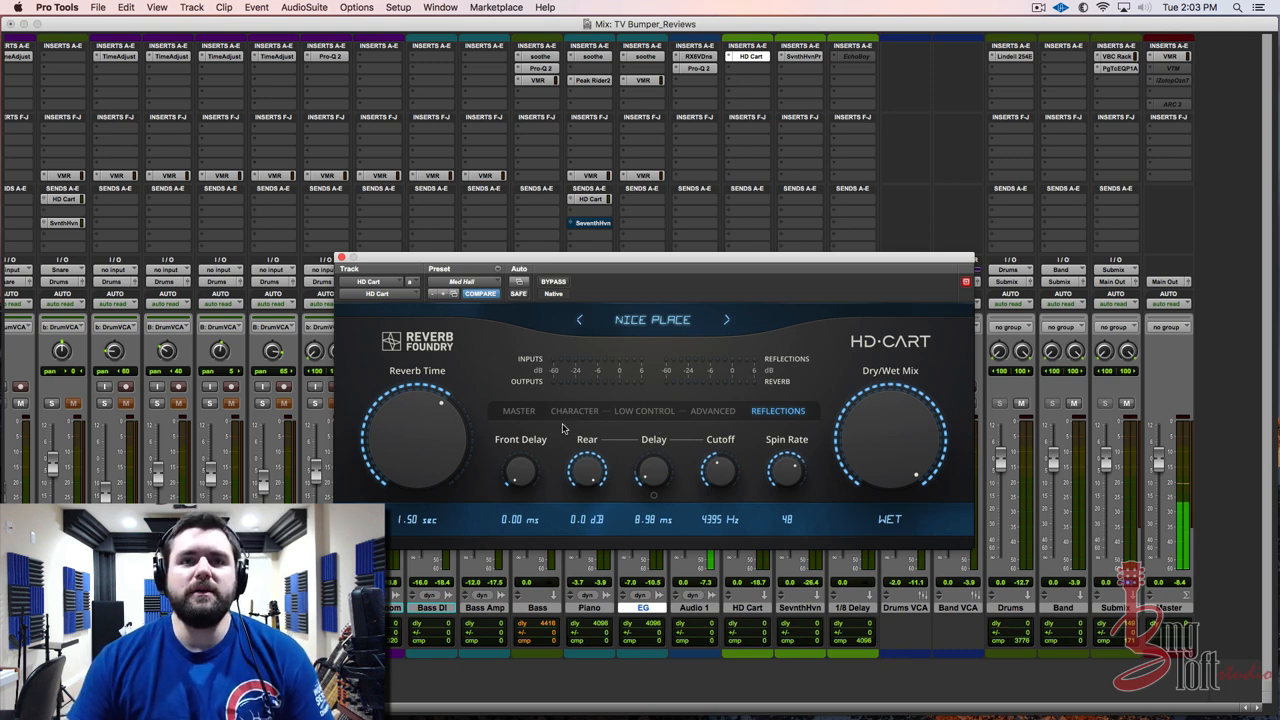